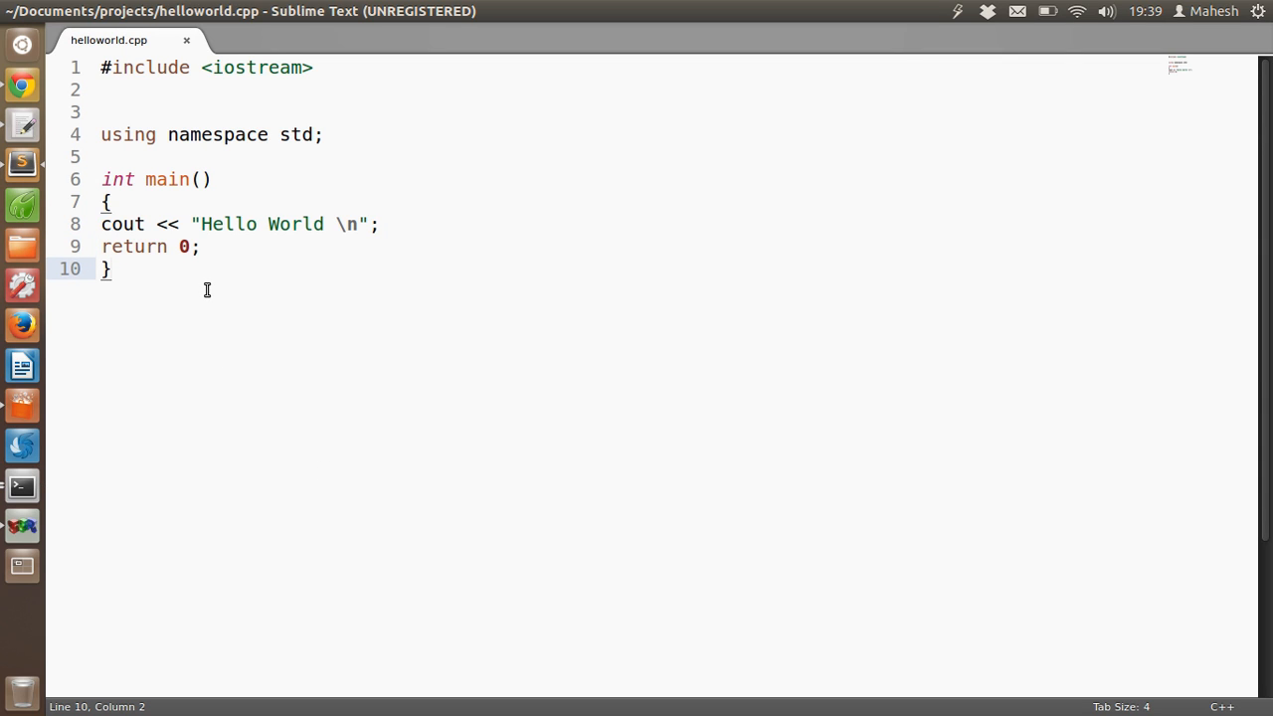
mouse_move(259, 82)
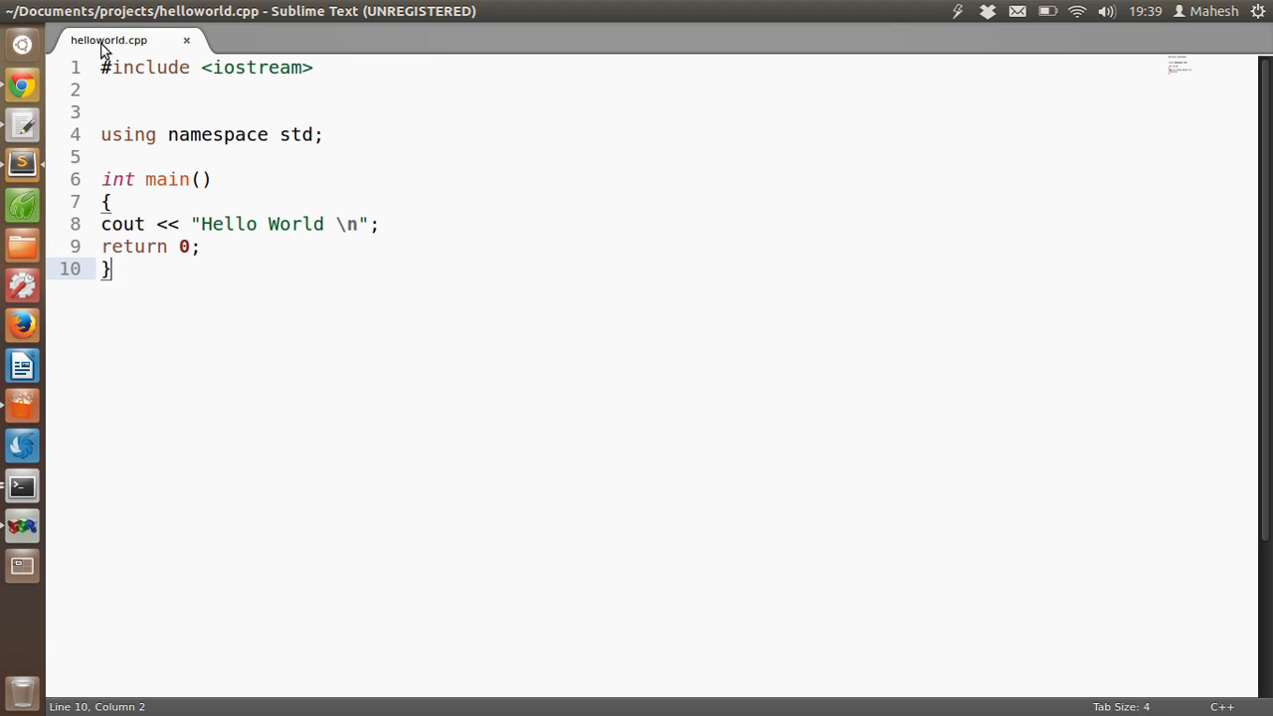
mouse_move(135, 49)
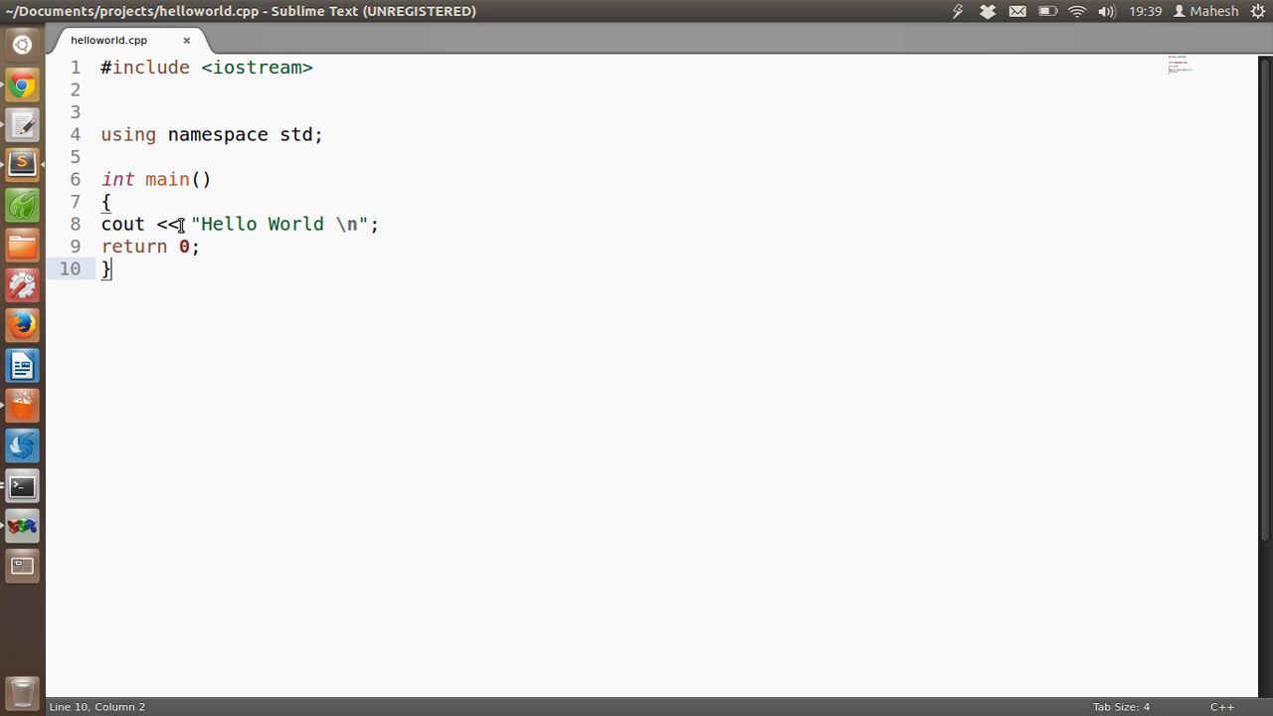
mouse_move(349, 222)
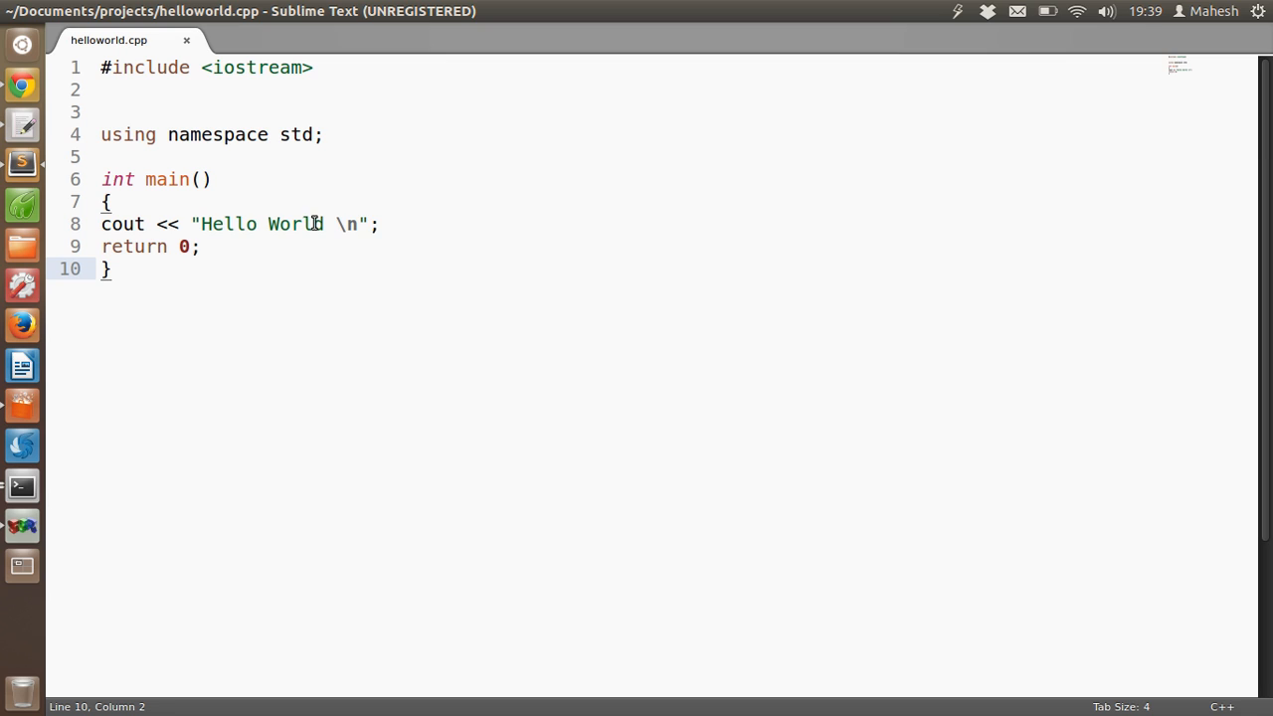
- Bring up Ubuntu Software Center on the Developer Tools category
double_click(346, 222)
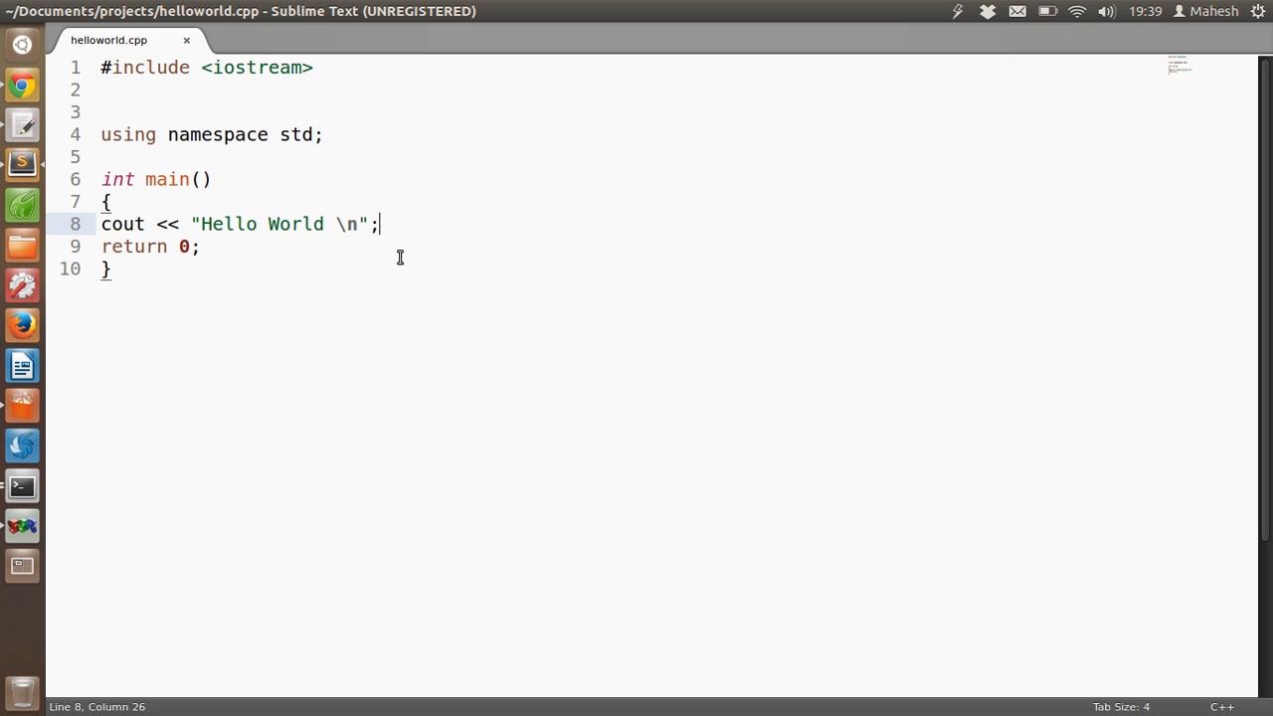
mouse_move(167, 104)
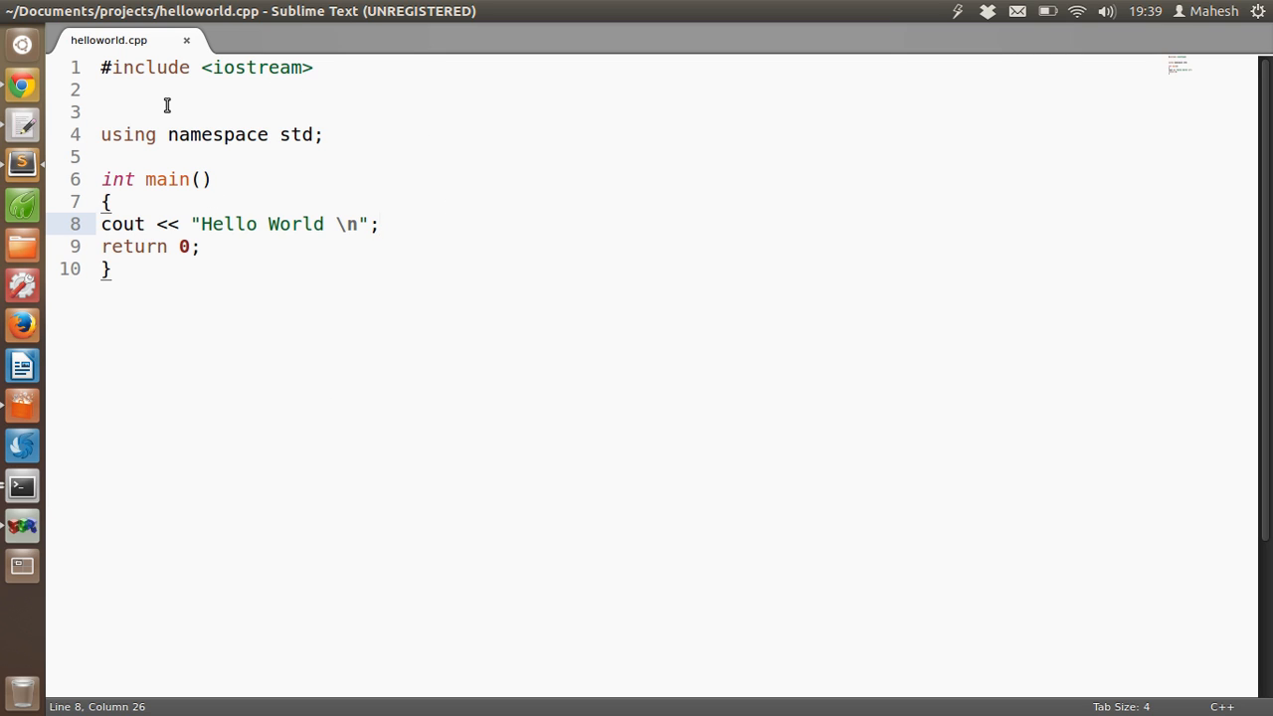
mouse_move(22, 405)
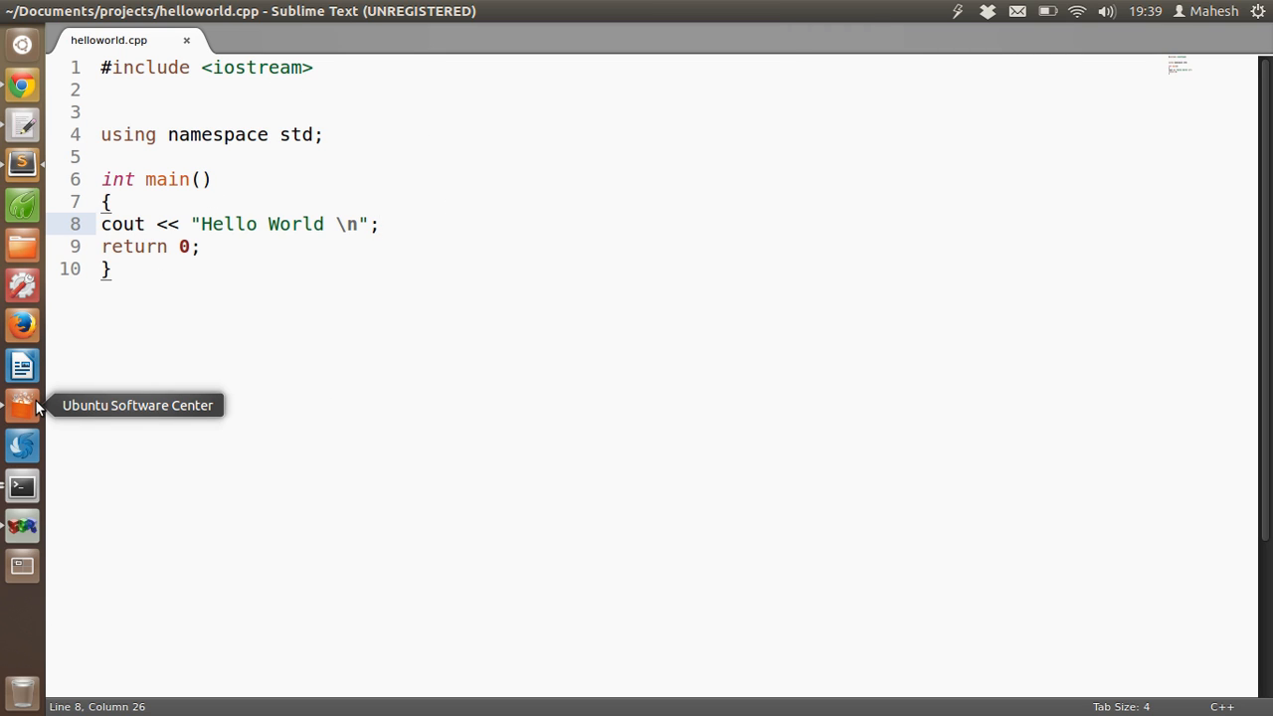
click(22, 405)
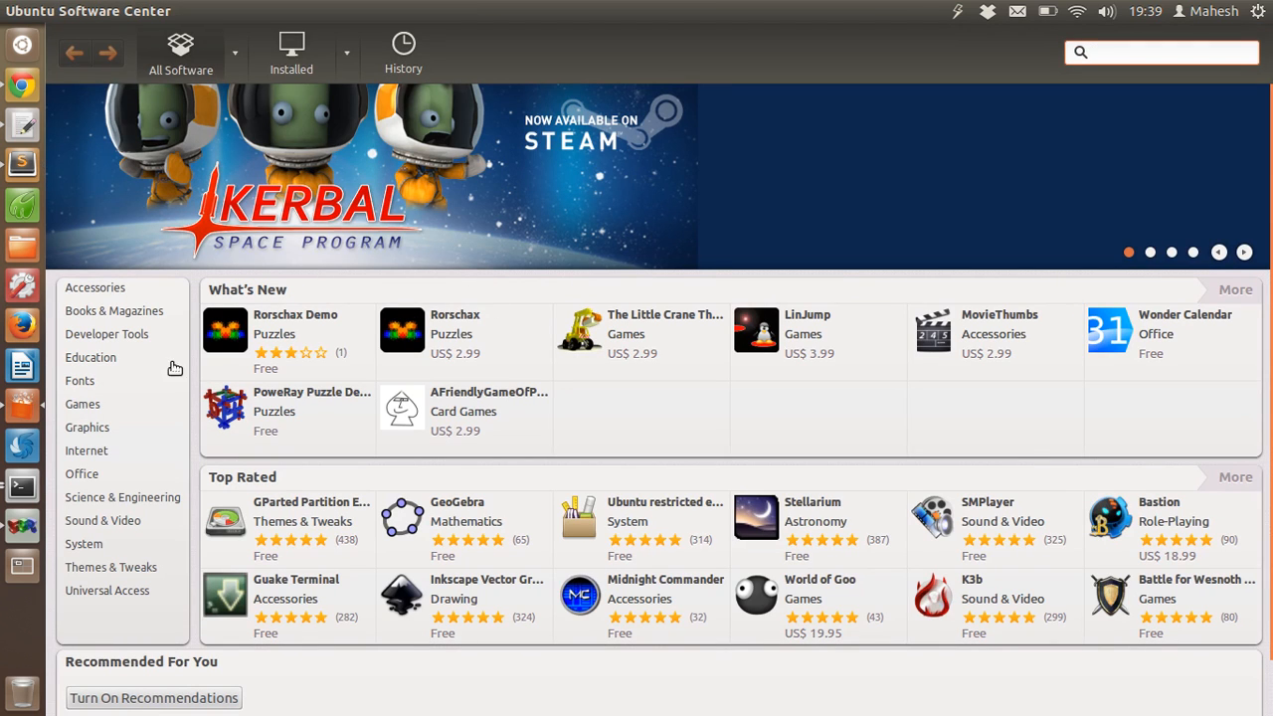
click(1161, 52)
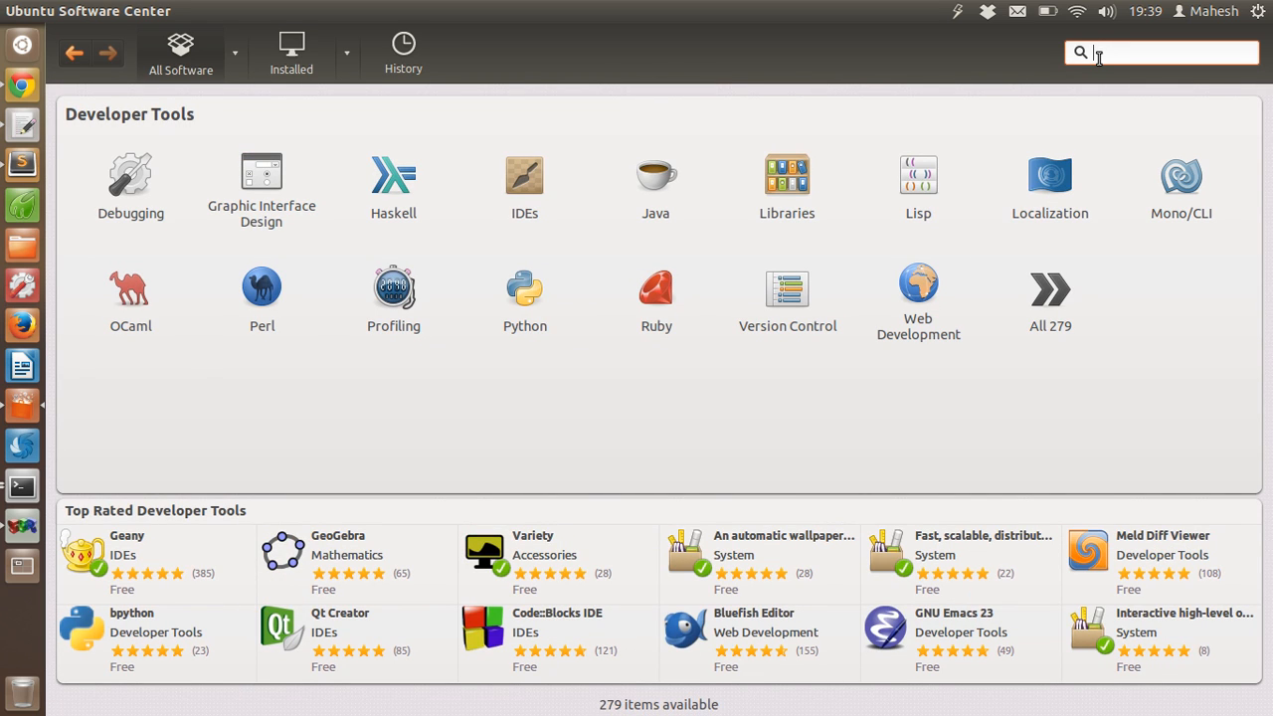
- Search the category for gcc, then clear it and begin a new search for 'gnu c'
text(gcc)
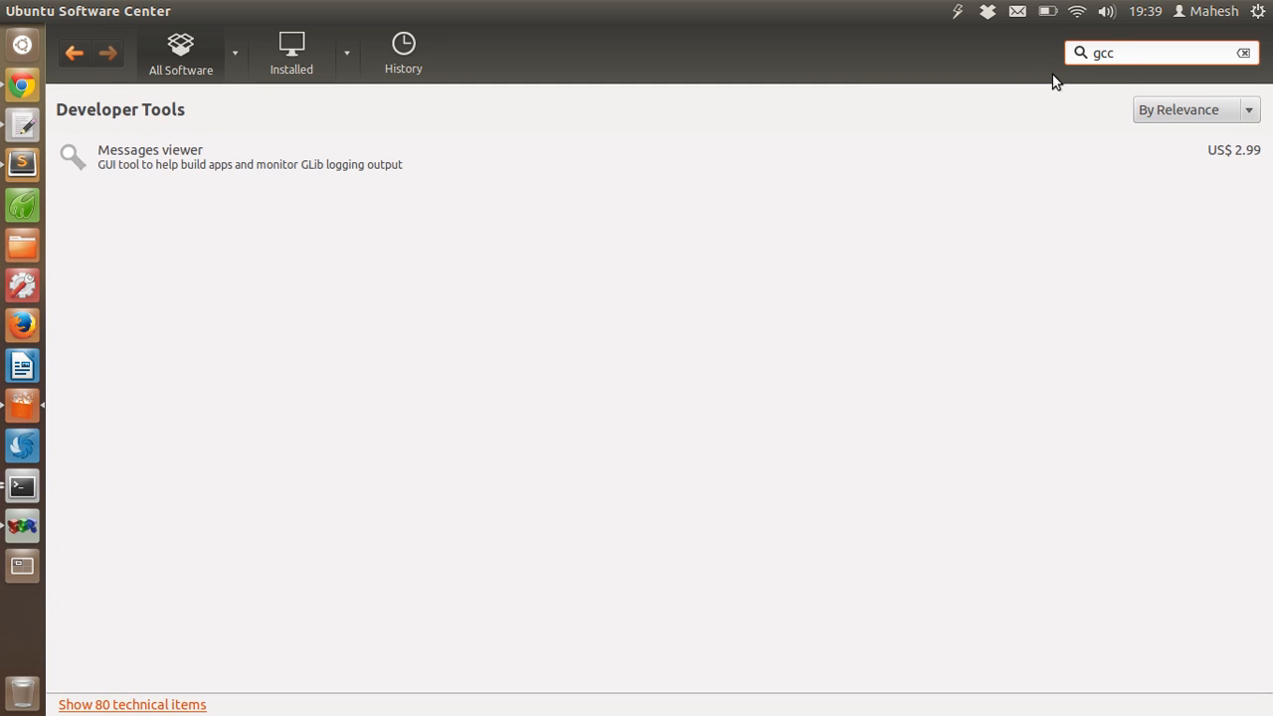
click(1241, 52)
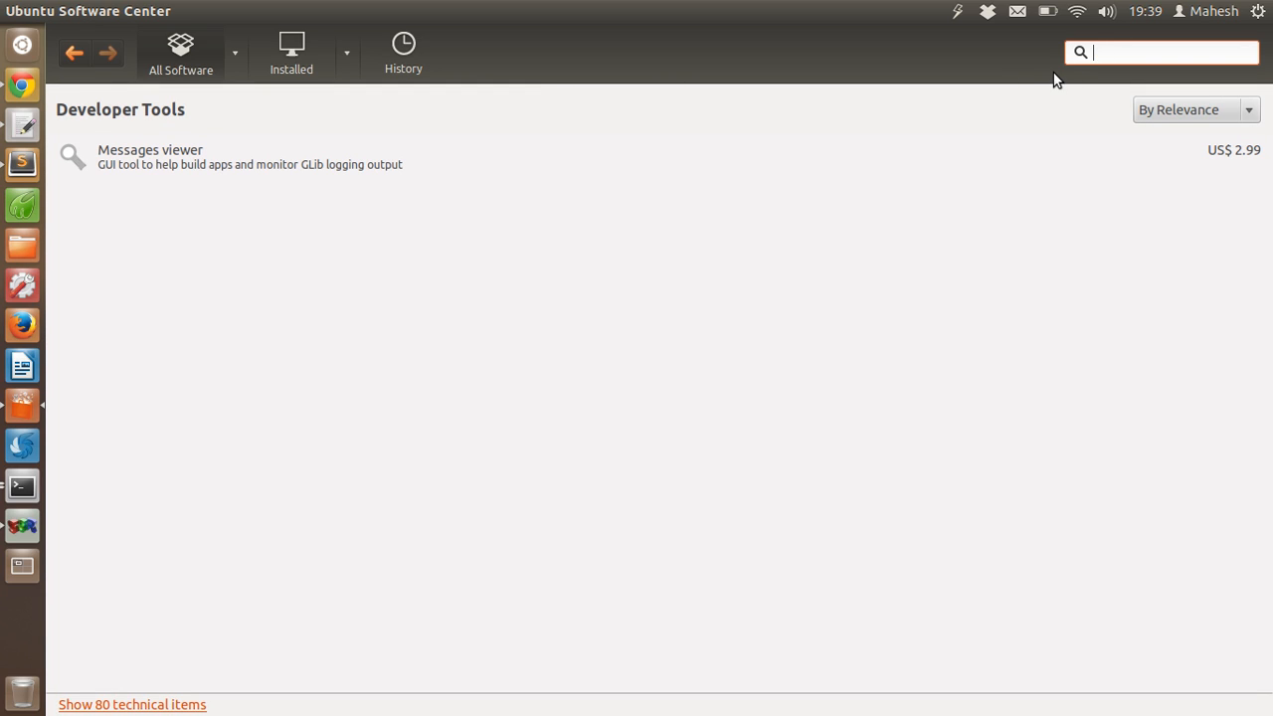
text(gnu c)
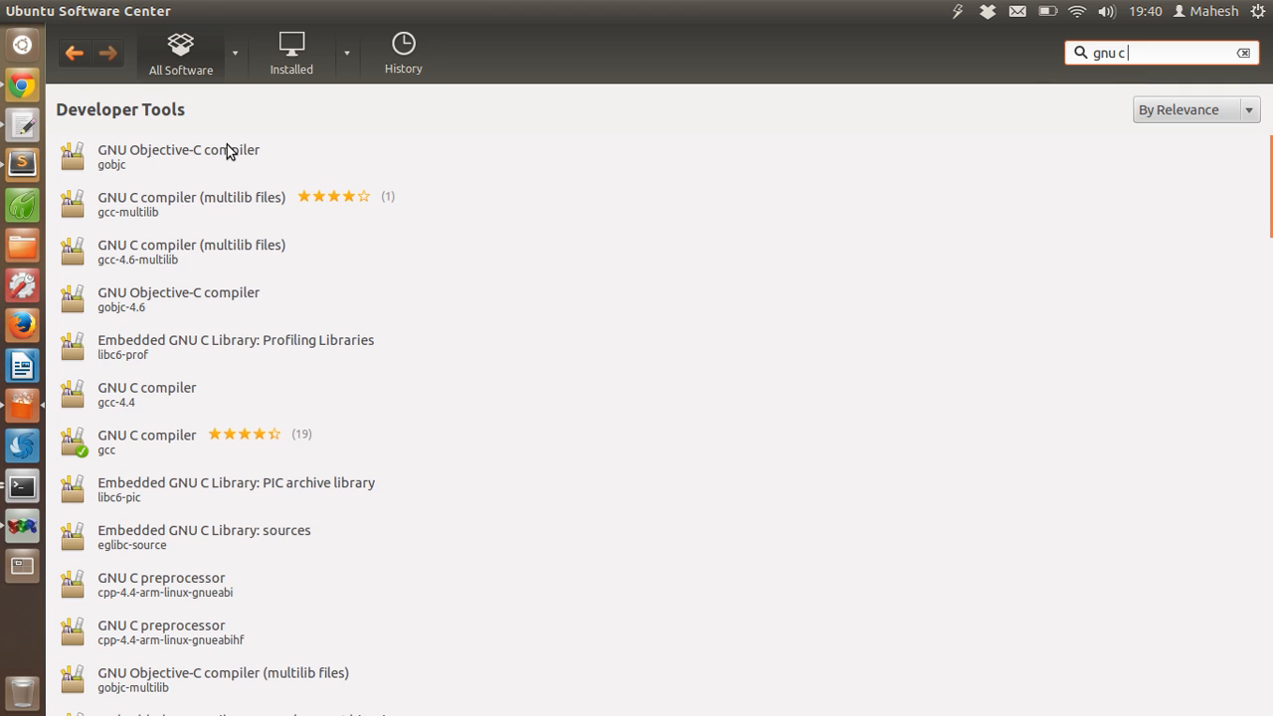
mouse_move(227, 233)
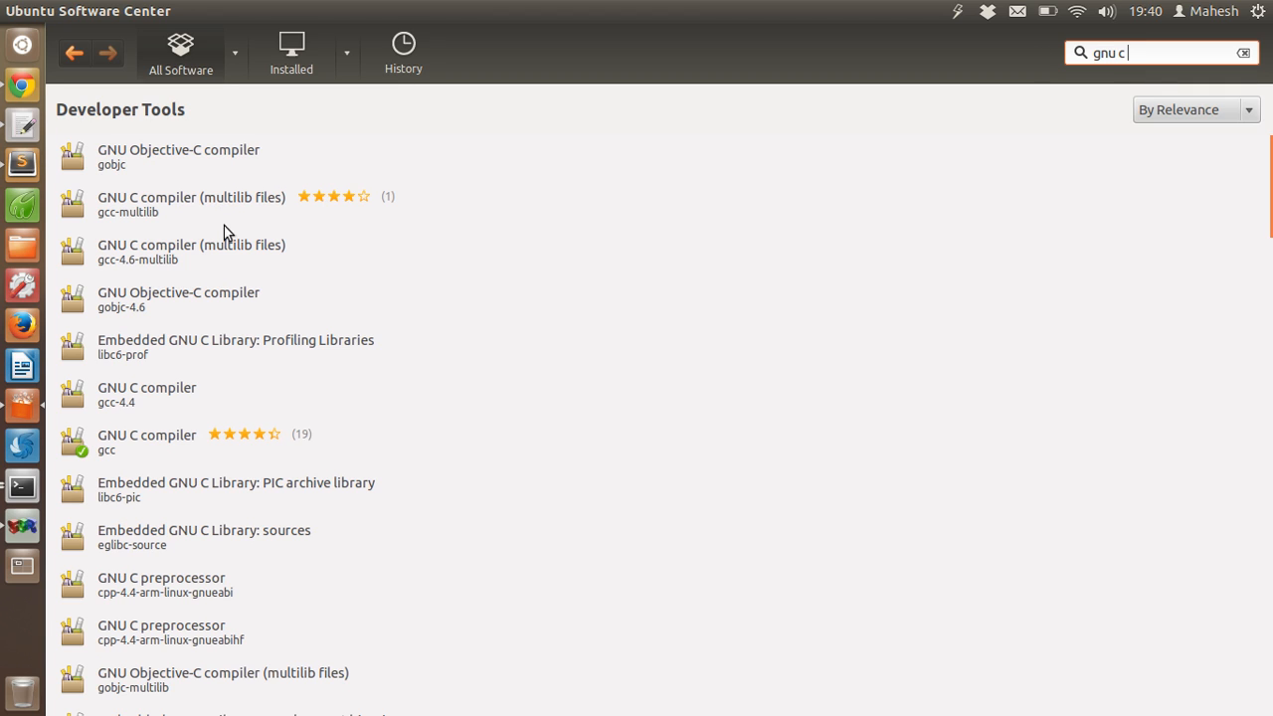
mouse_move(113, 465)
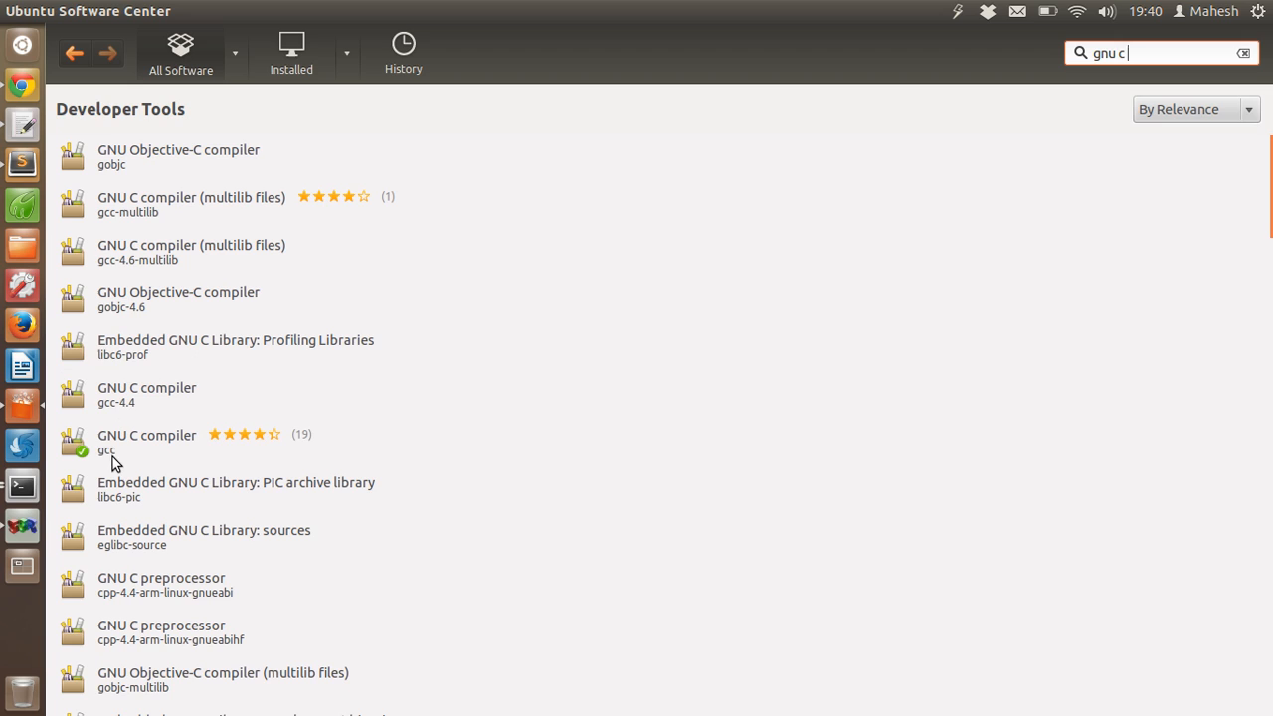
mouse_move(110, 471)
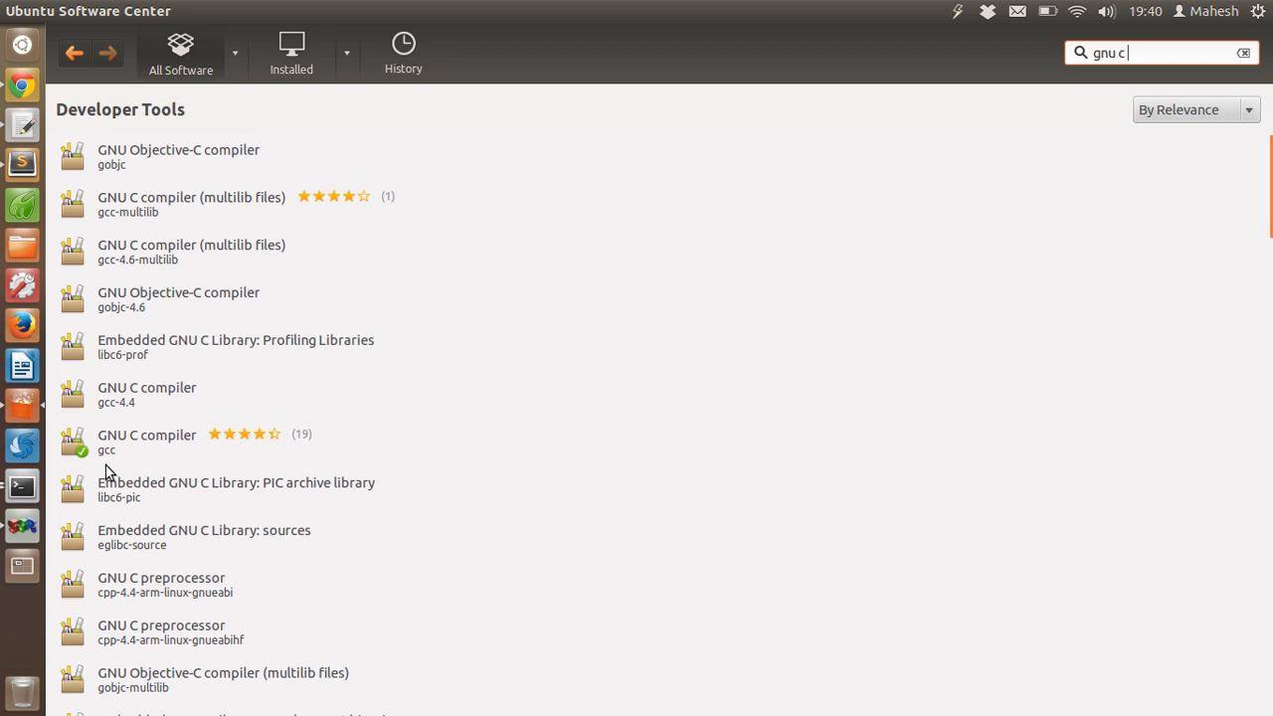
mouse_move(111, 461)
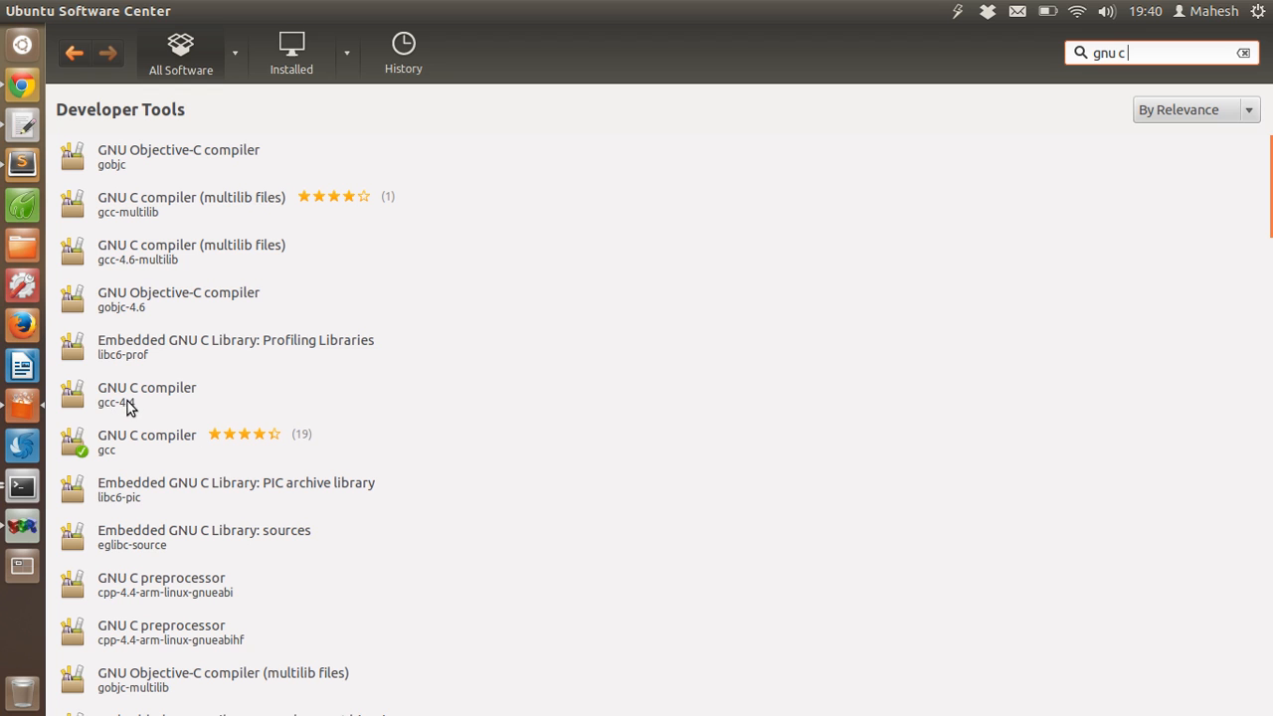
scroll(down, 3)
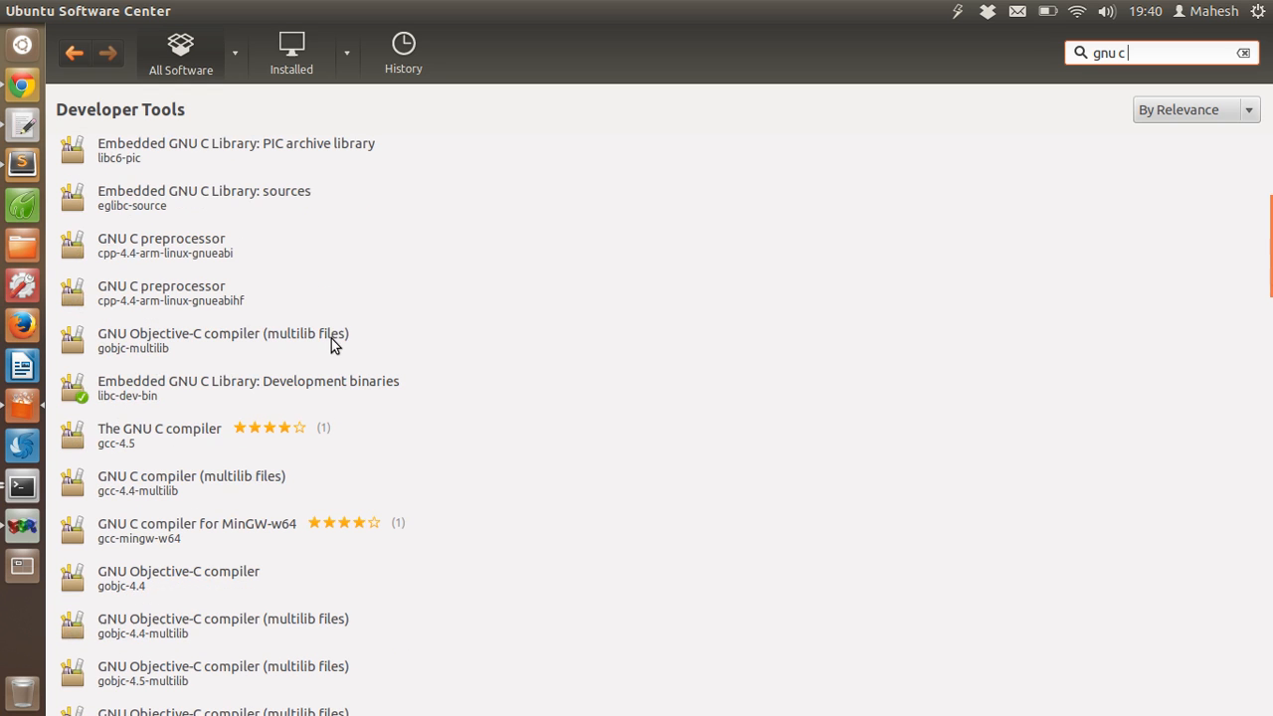
scroll(down, 3)
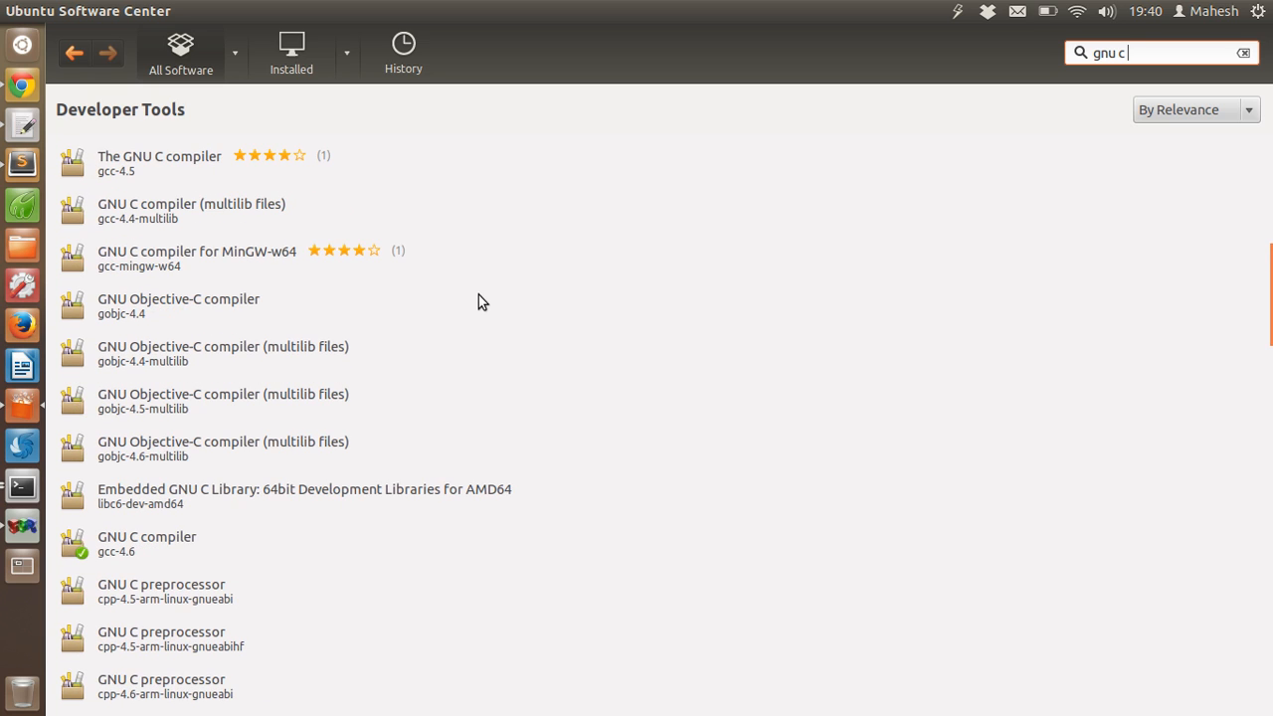
mouse_move(370, 354)
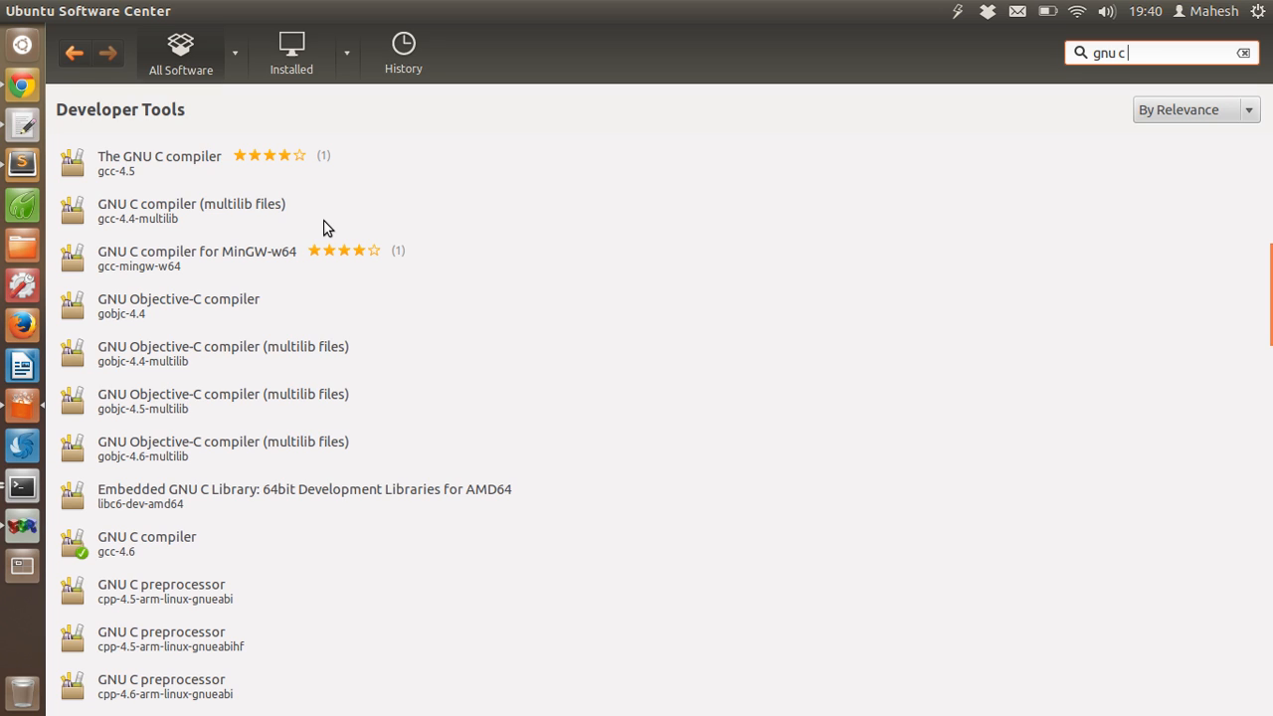
mouse_move(426, 247)
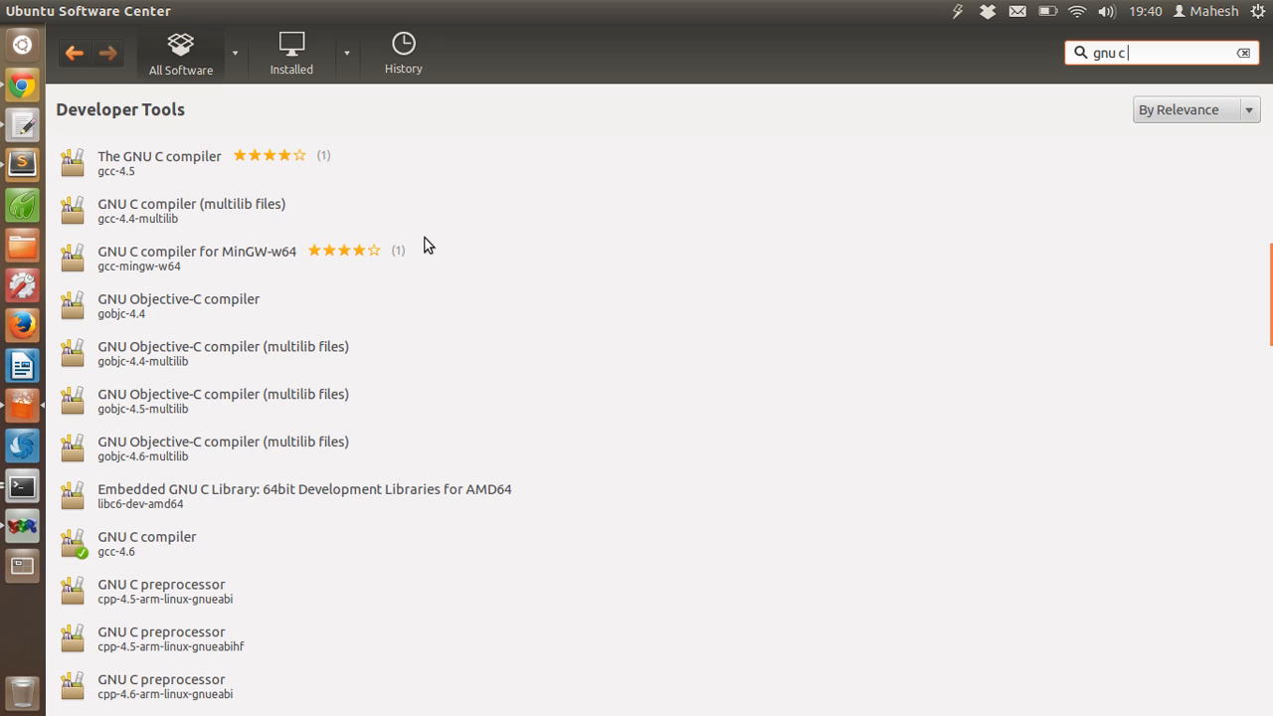
mouse_move(22, 487)
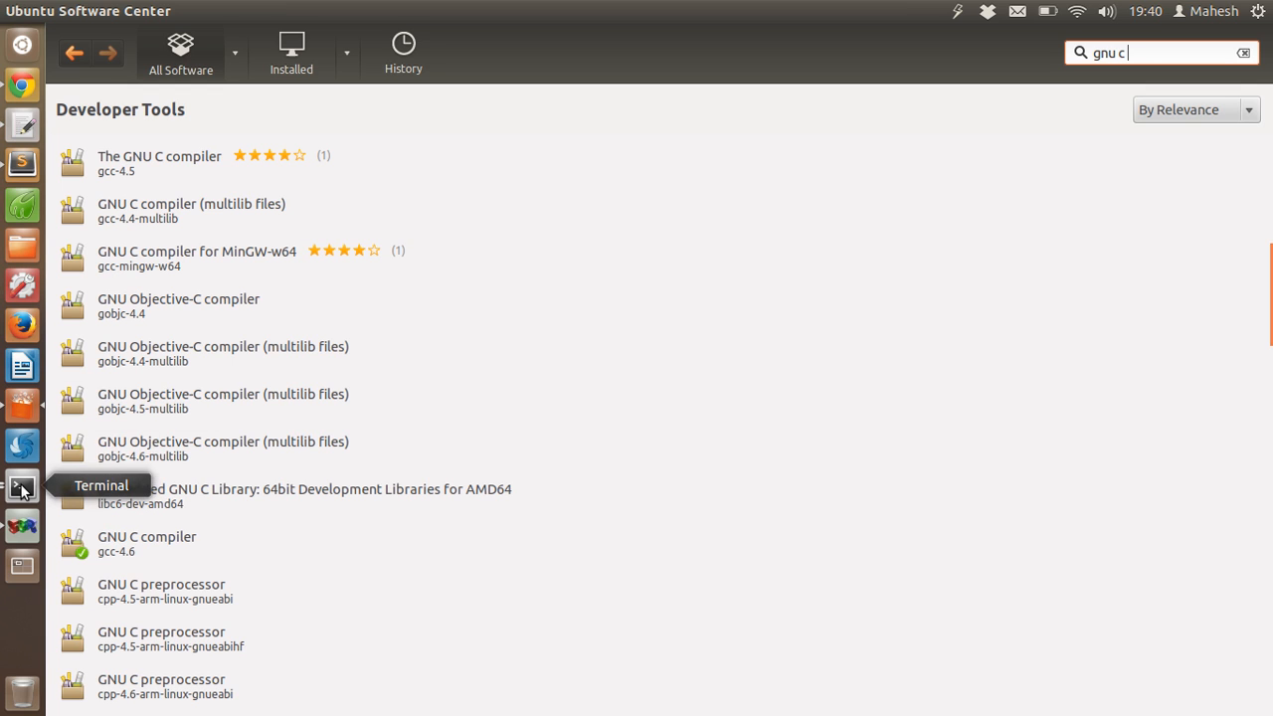
mouse_move(22, 163)
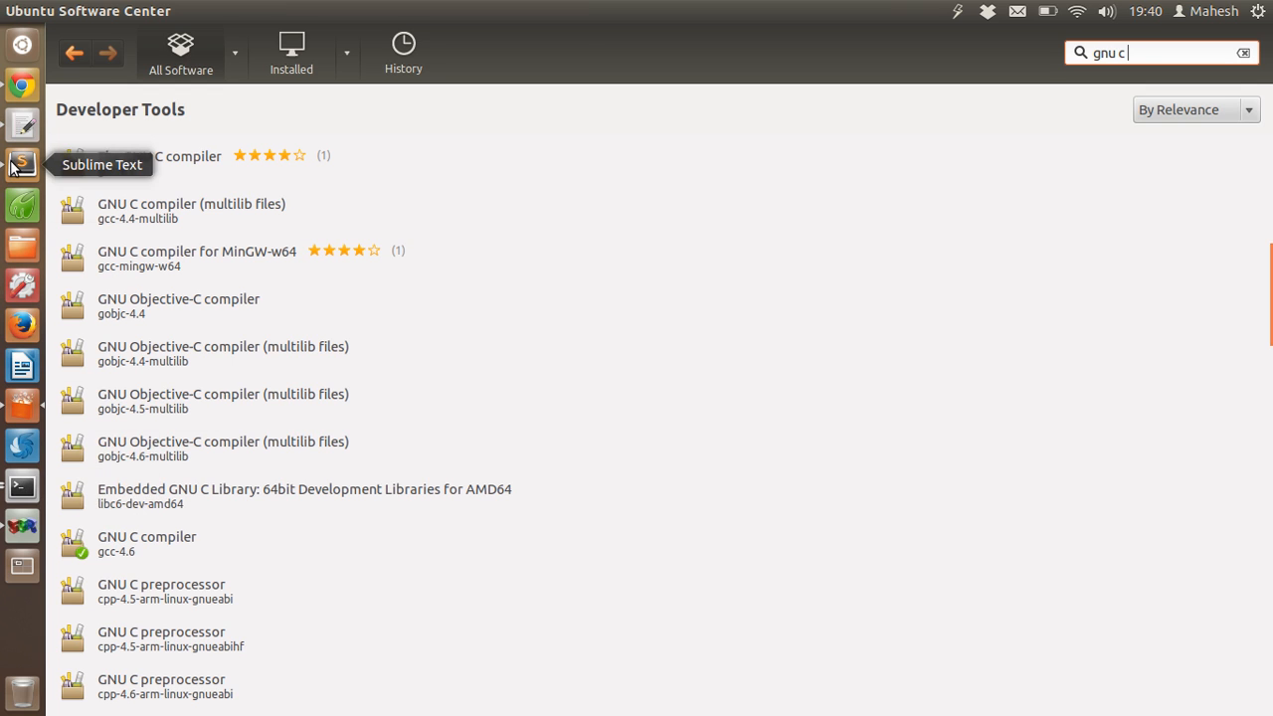
- In Terminal, compile helloworld.cpp with g++ into an executable named hellowrold
click(22, 163)
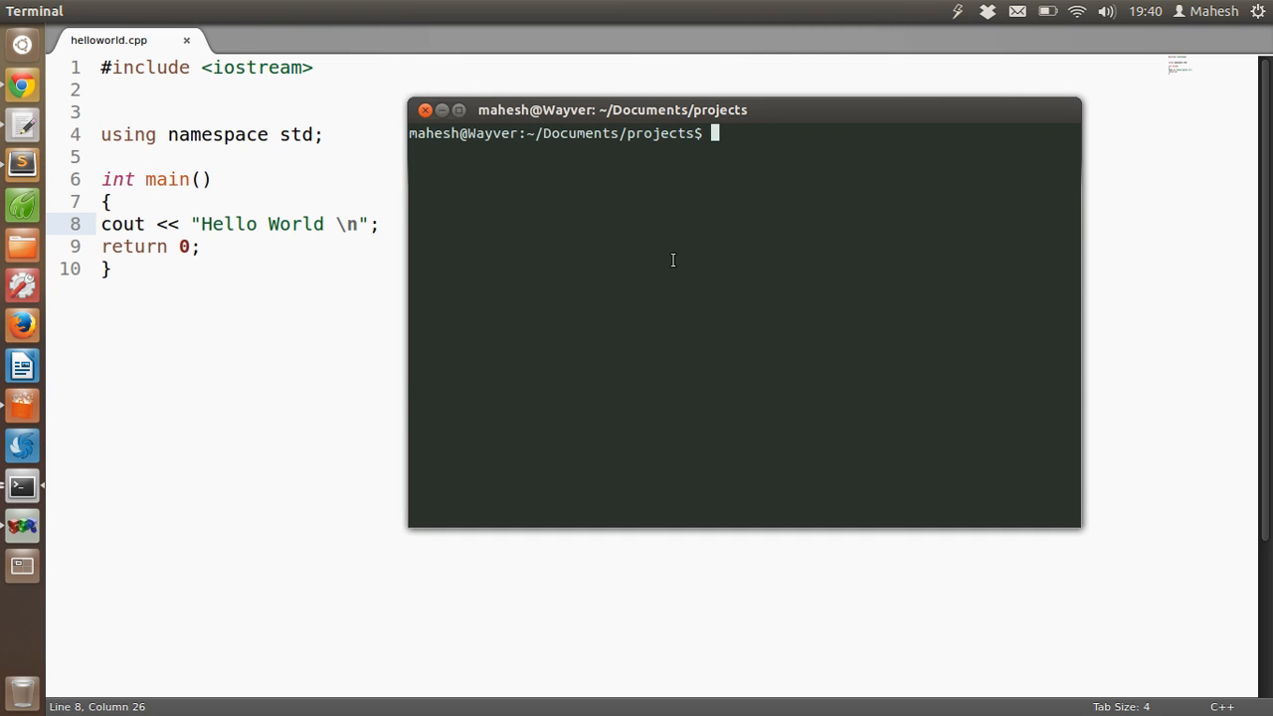
text(g++)
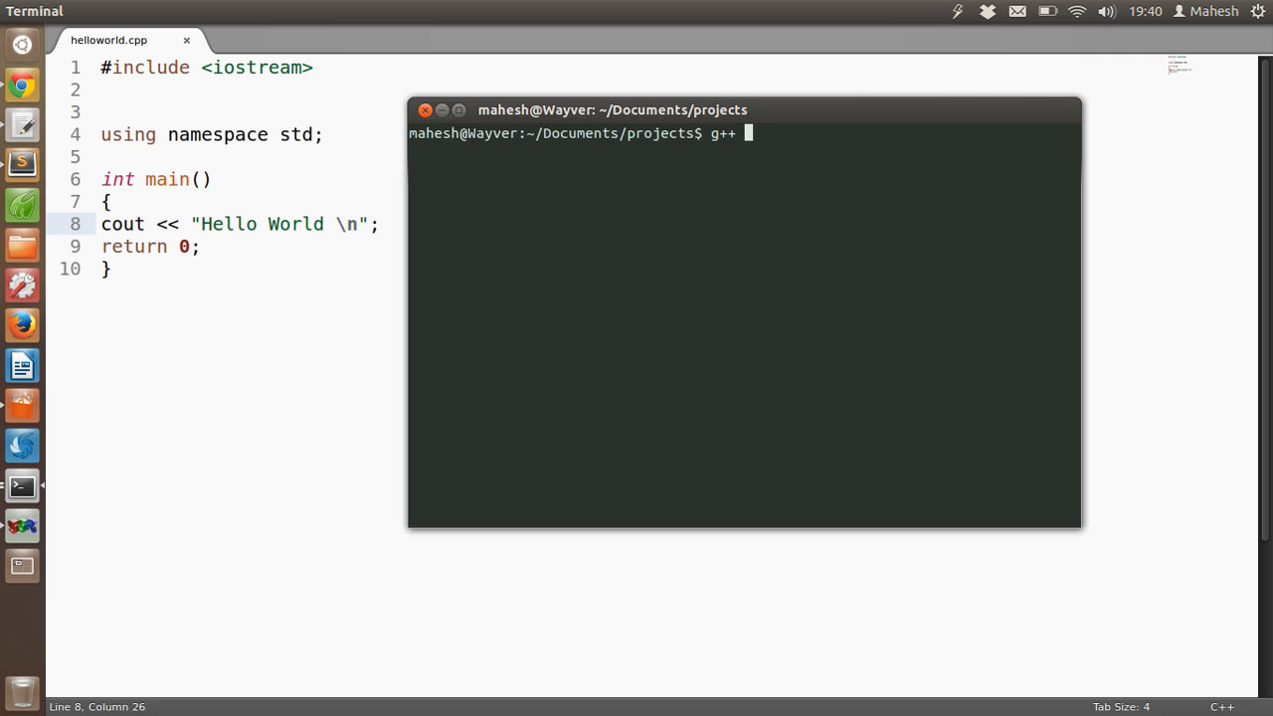
text(hell)
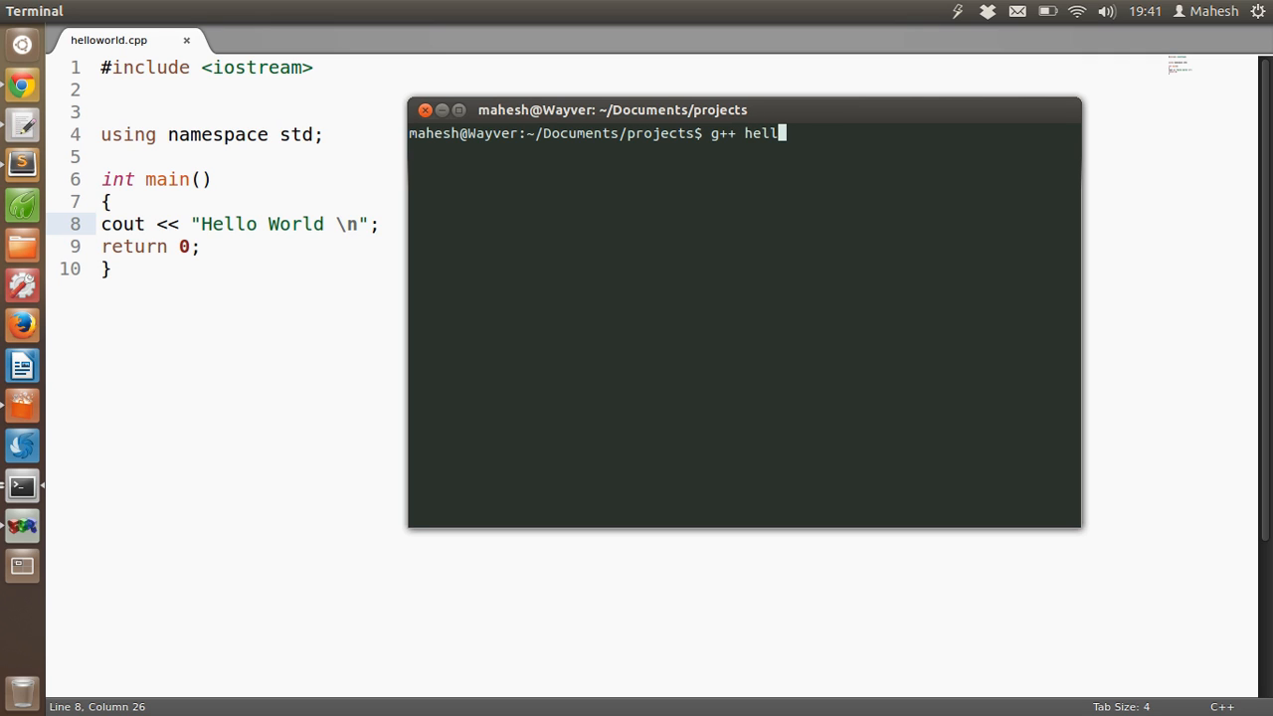
text(oworld.cpp -)
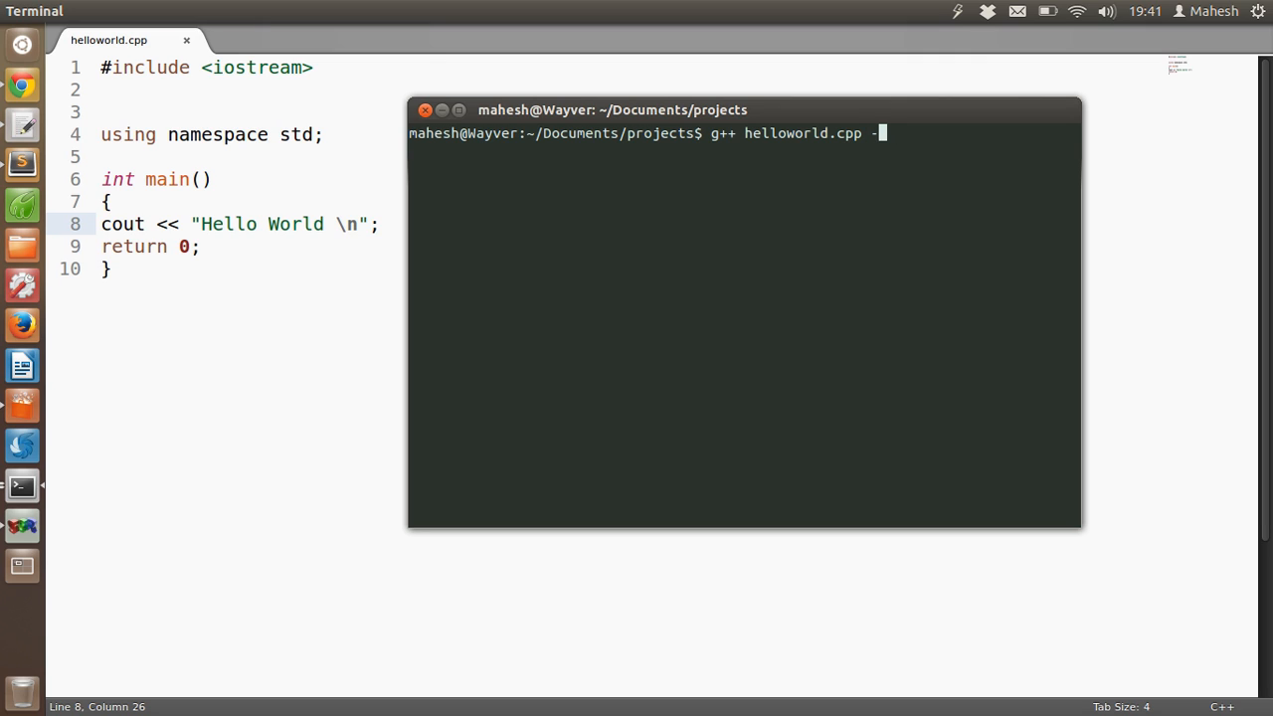
text(o hellowrold)
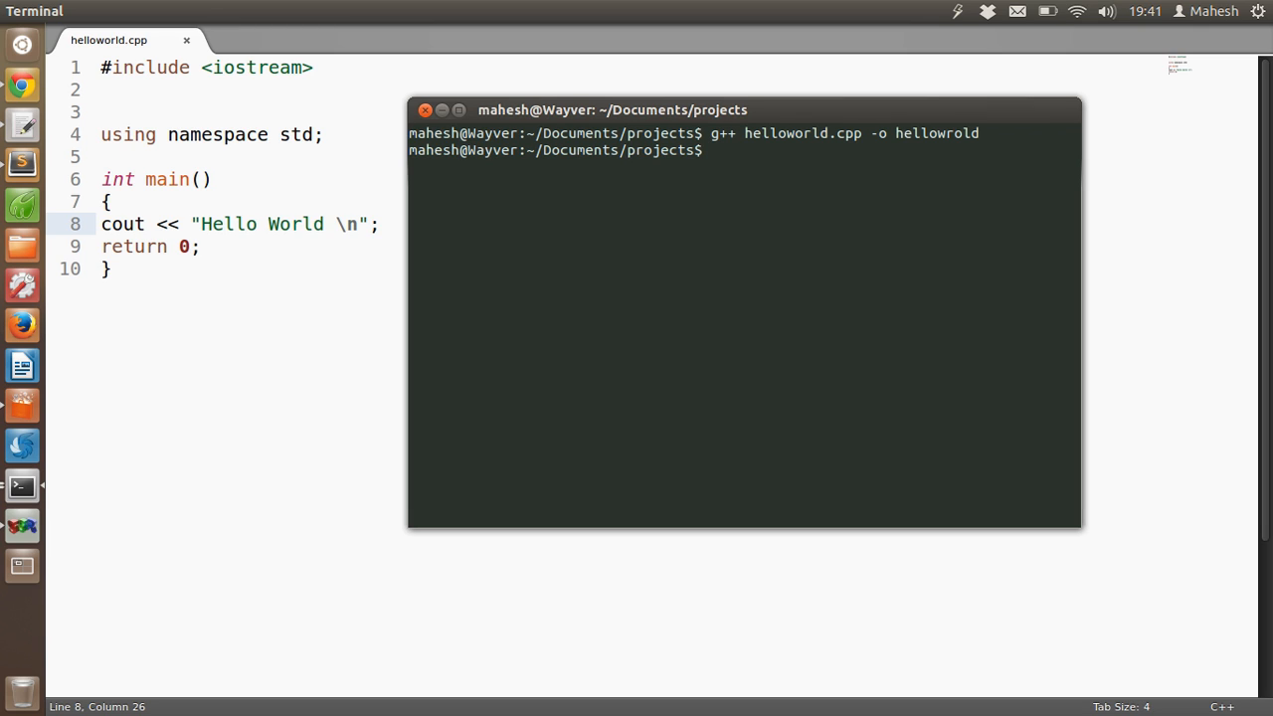
- Enter ./helloworld at the prompt to run the compiled program
text(.)
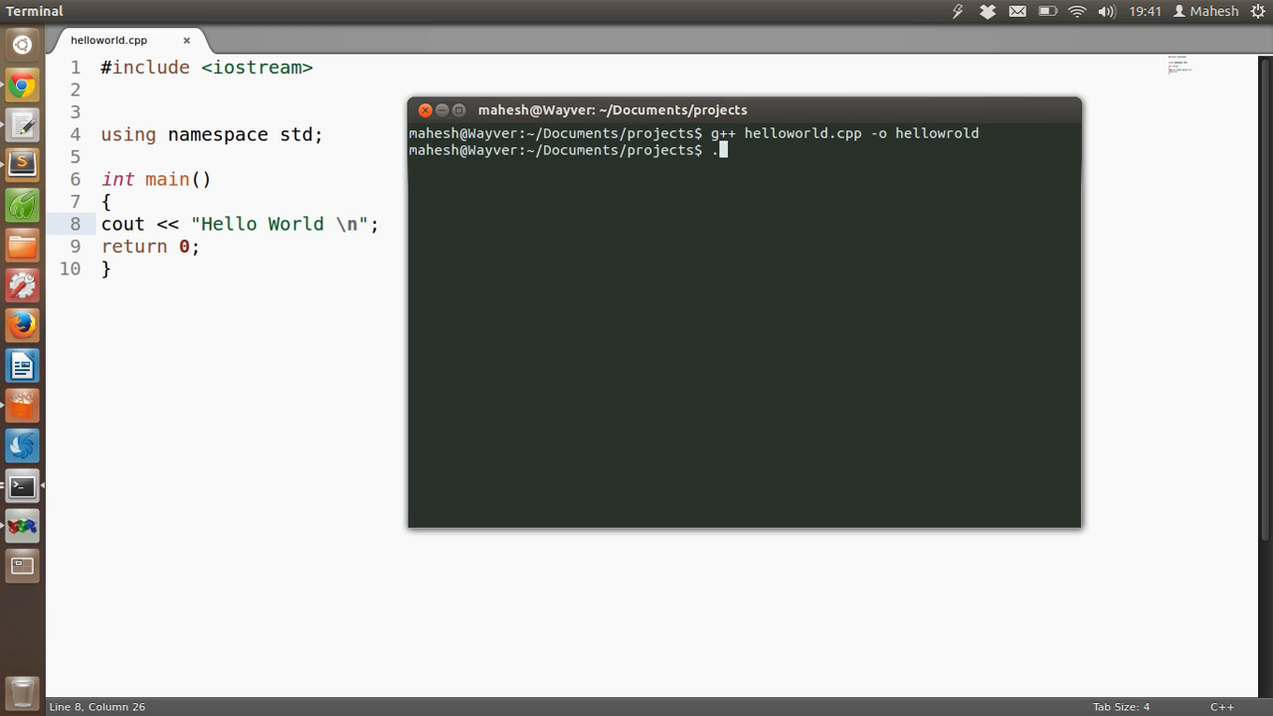
text(/)
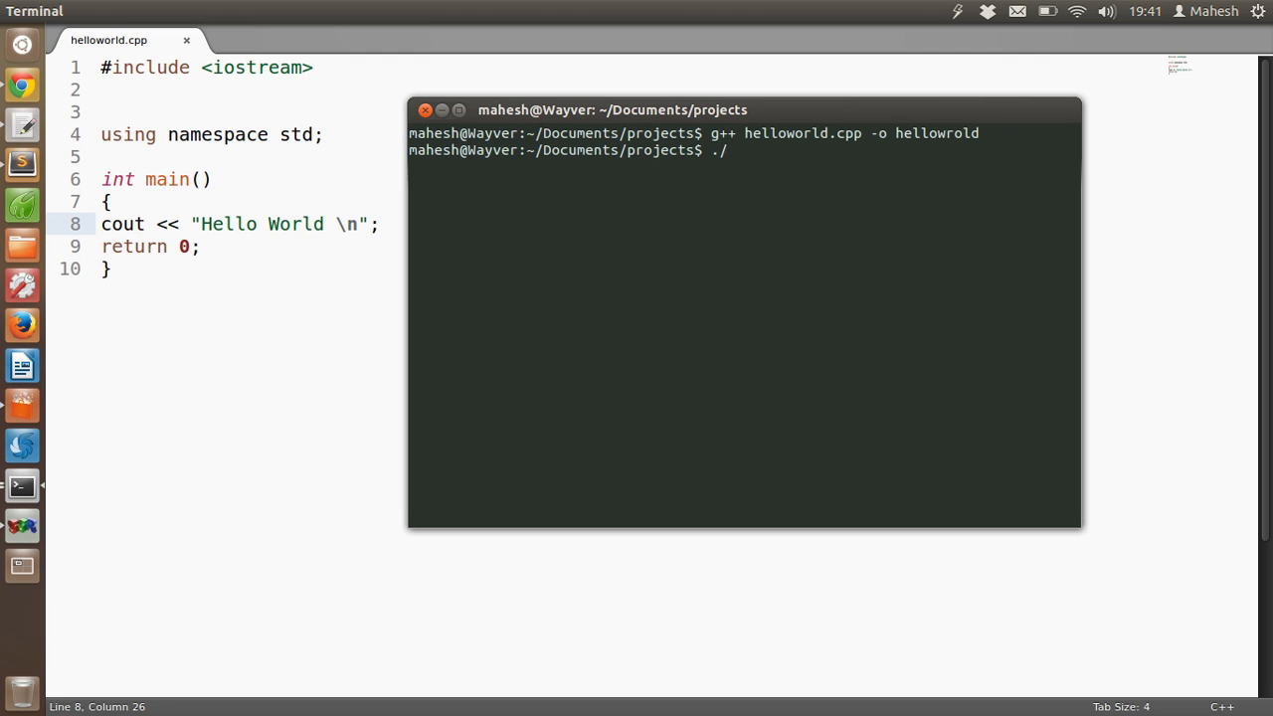
text(hello)
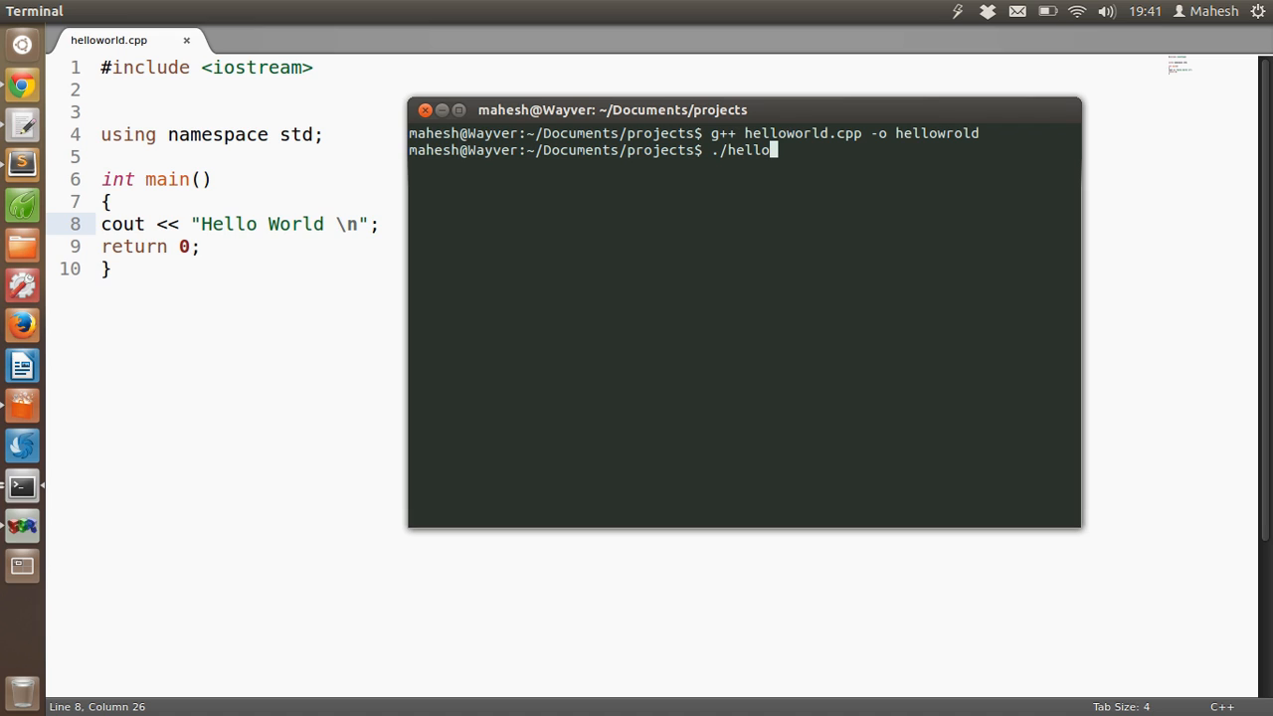
text(world)
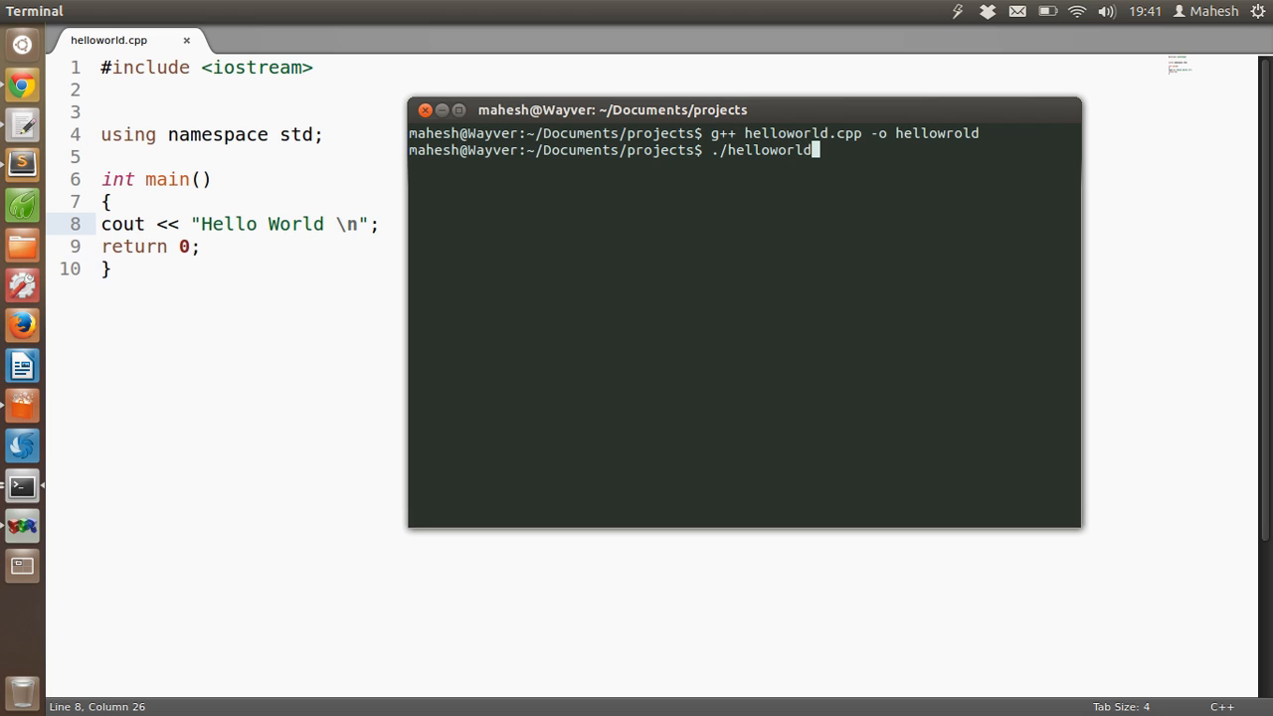
- Run ./helloworld so it prints Hello World, then minimize the terminal
key(Return)
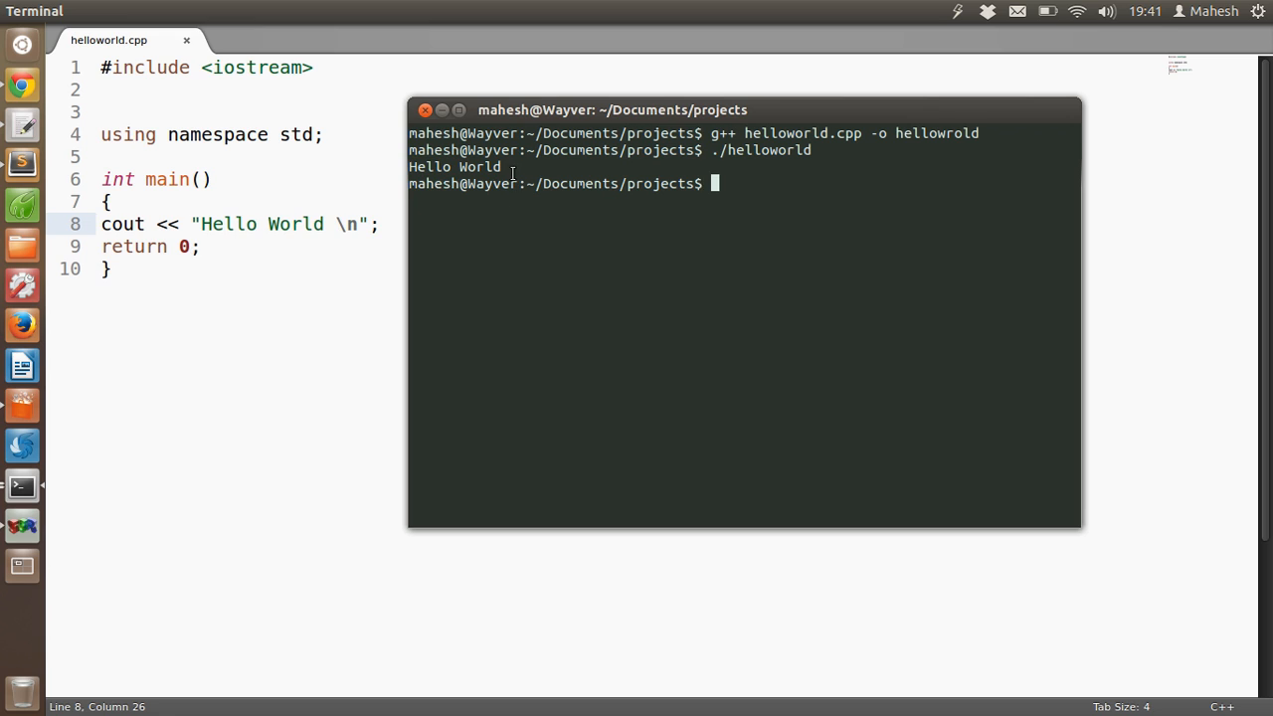
double_click(453, 167)
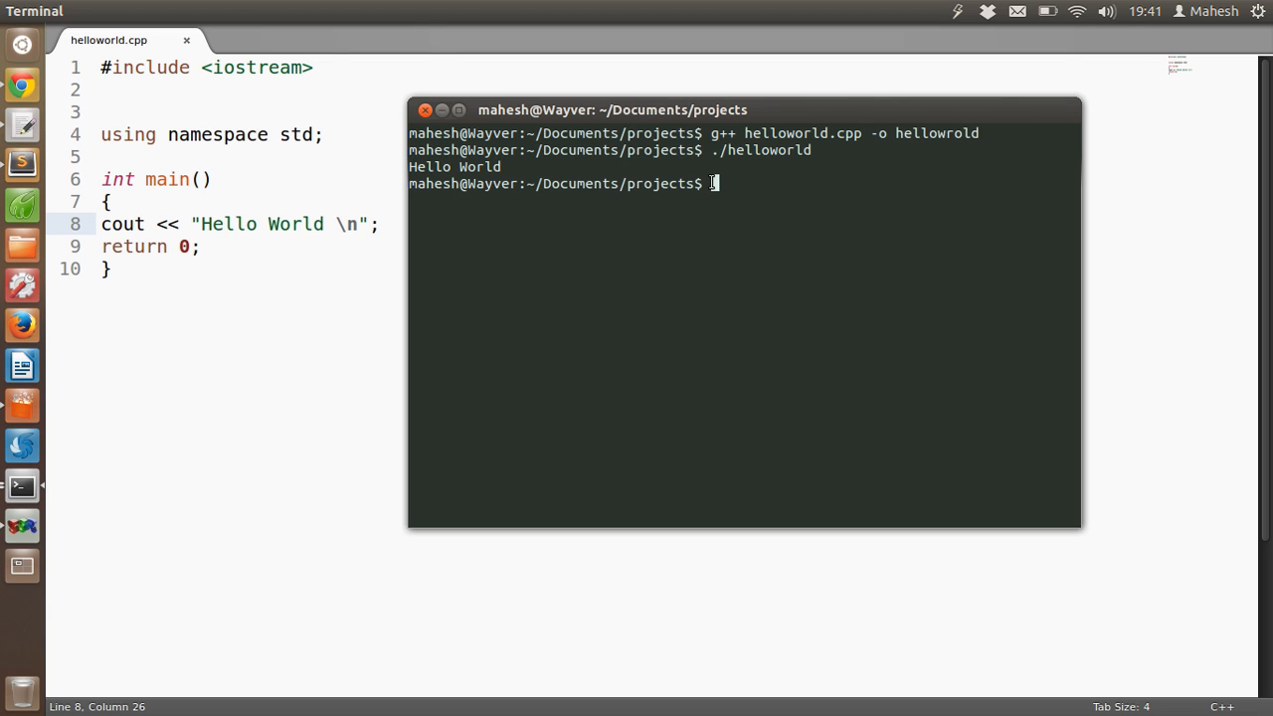
mouse_move(477, 259)
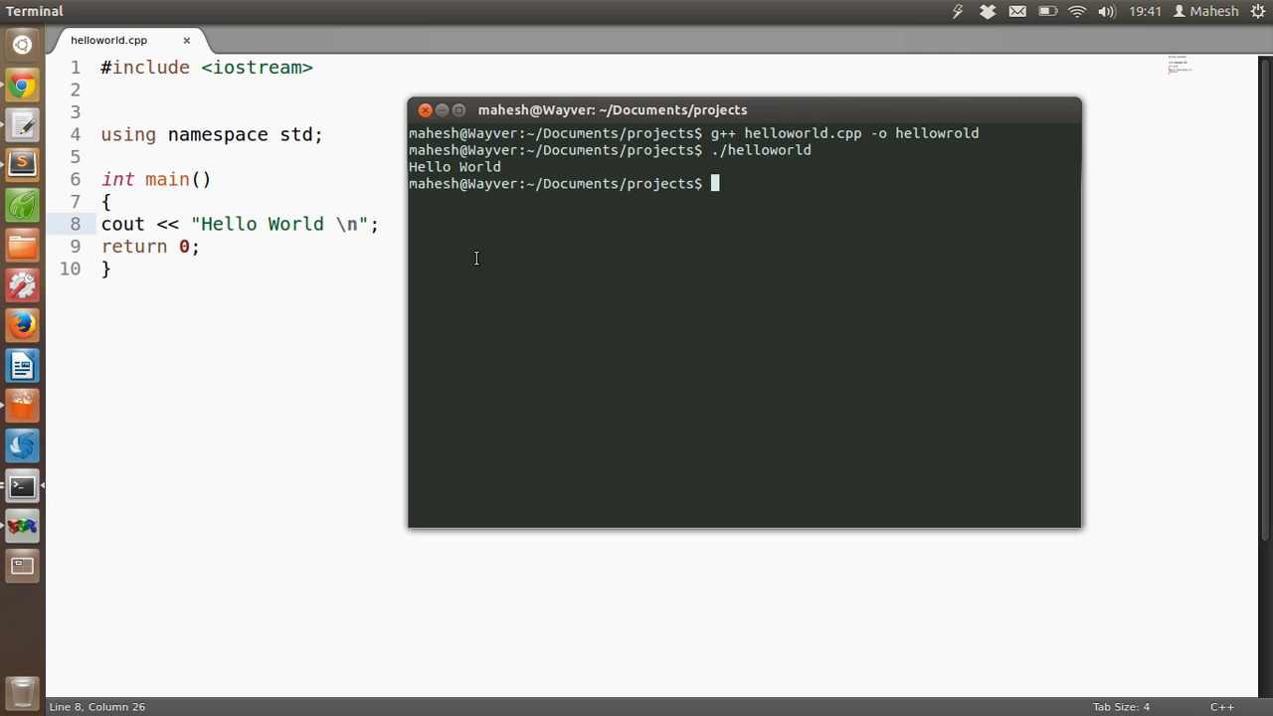
mouse_move(60, 143)
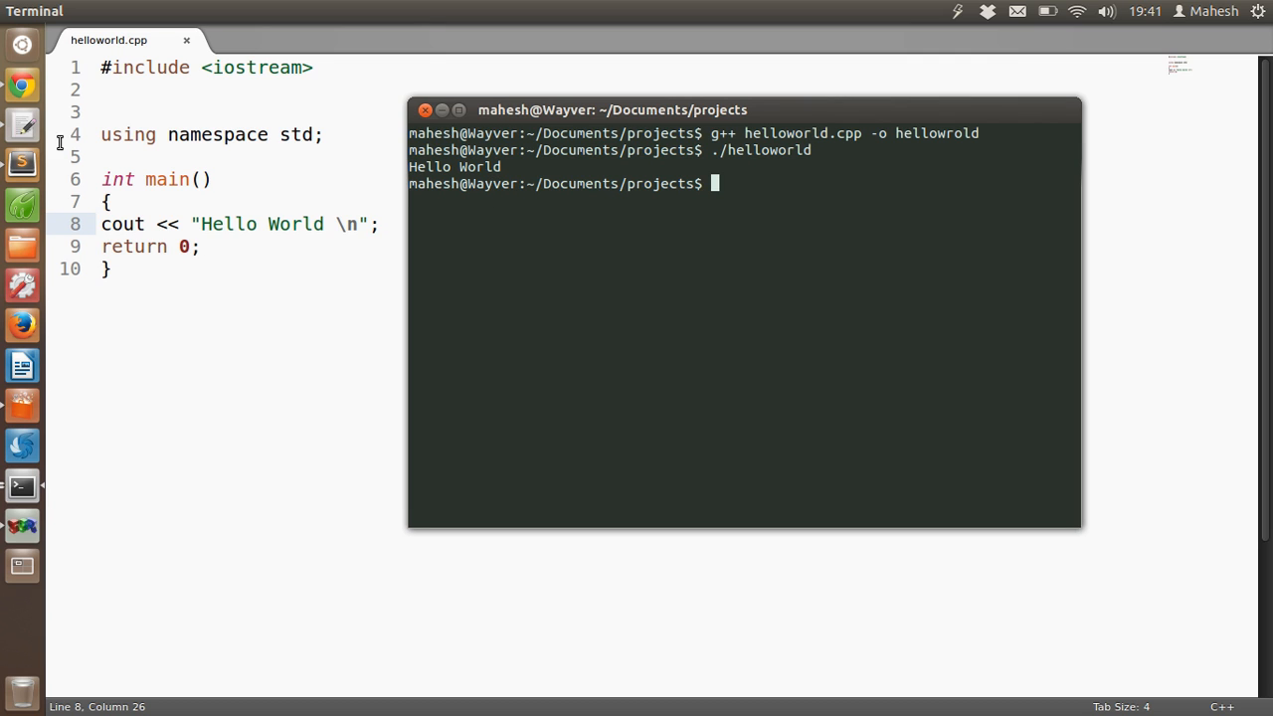
mouse_move(331, 266)
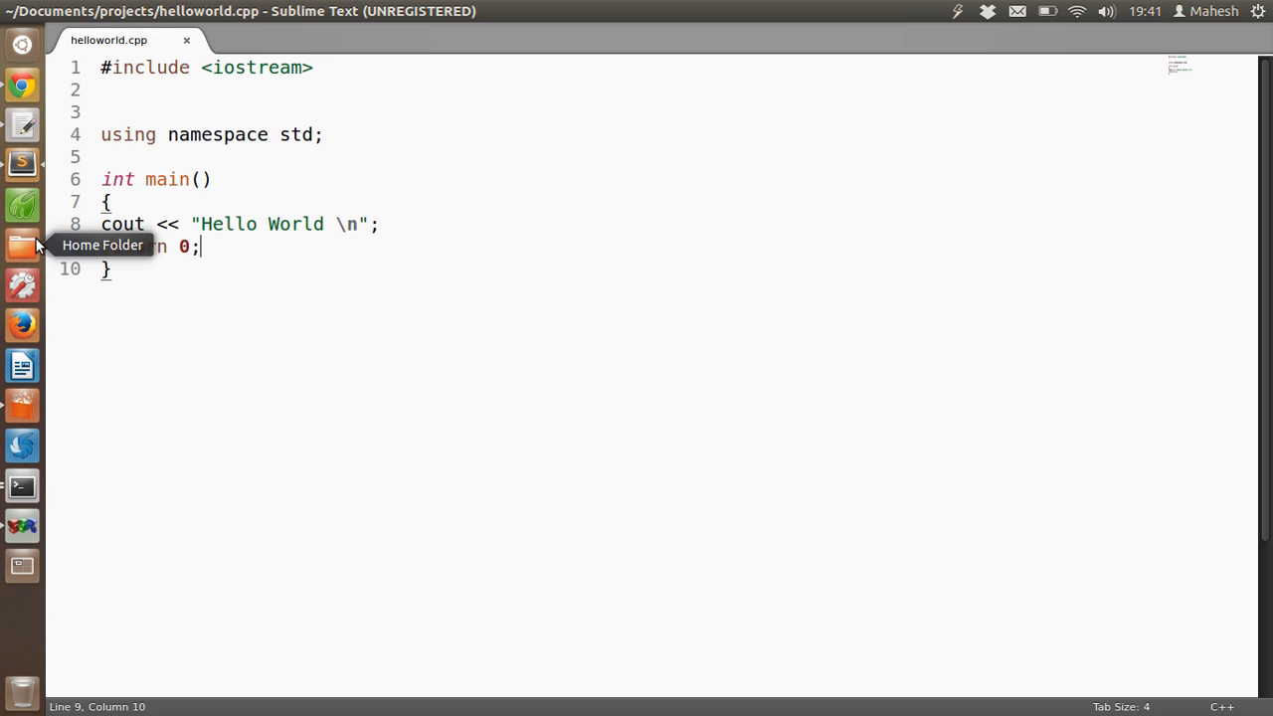
- Browse Home > Documents > projects to confirm the helloworld executable, then close Files
click(22, 247)
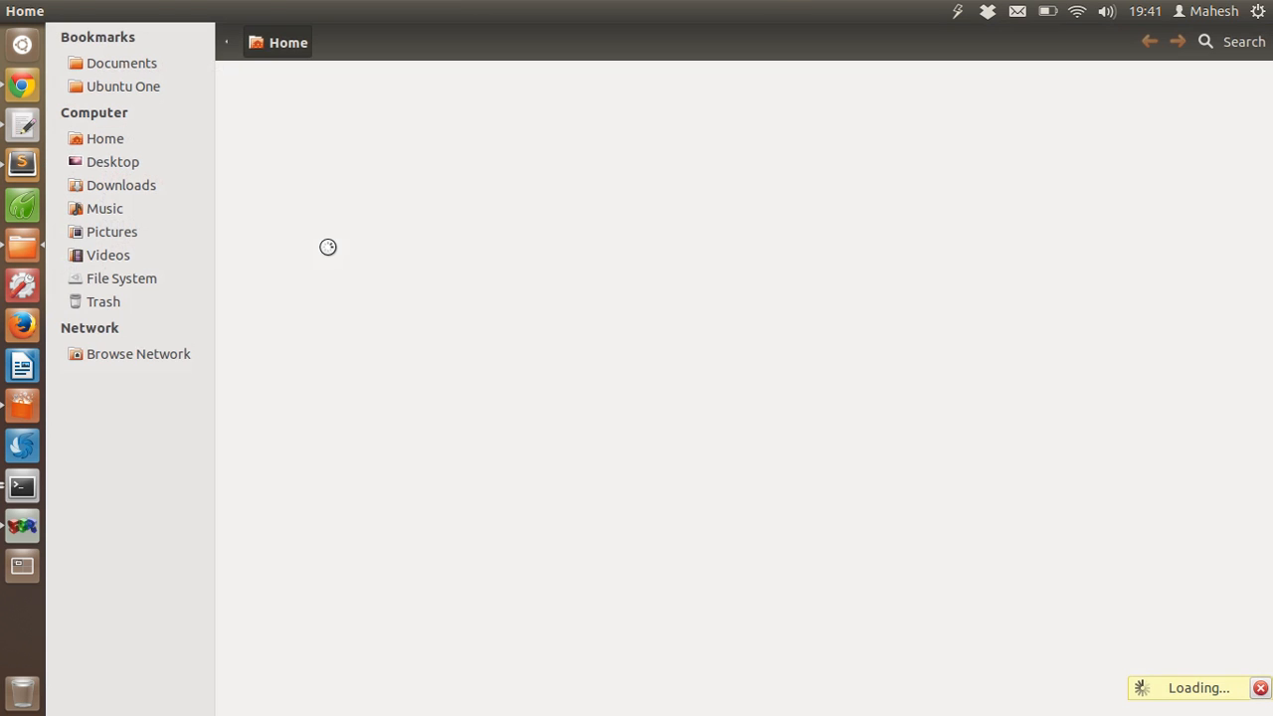
click(122, 62)
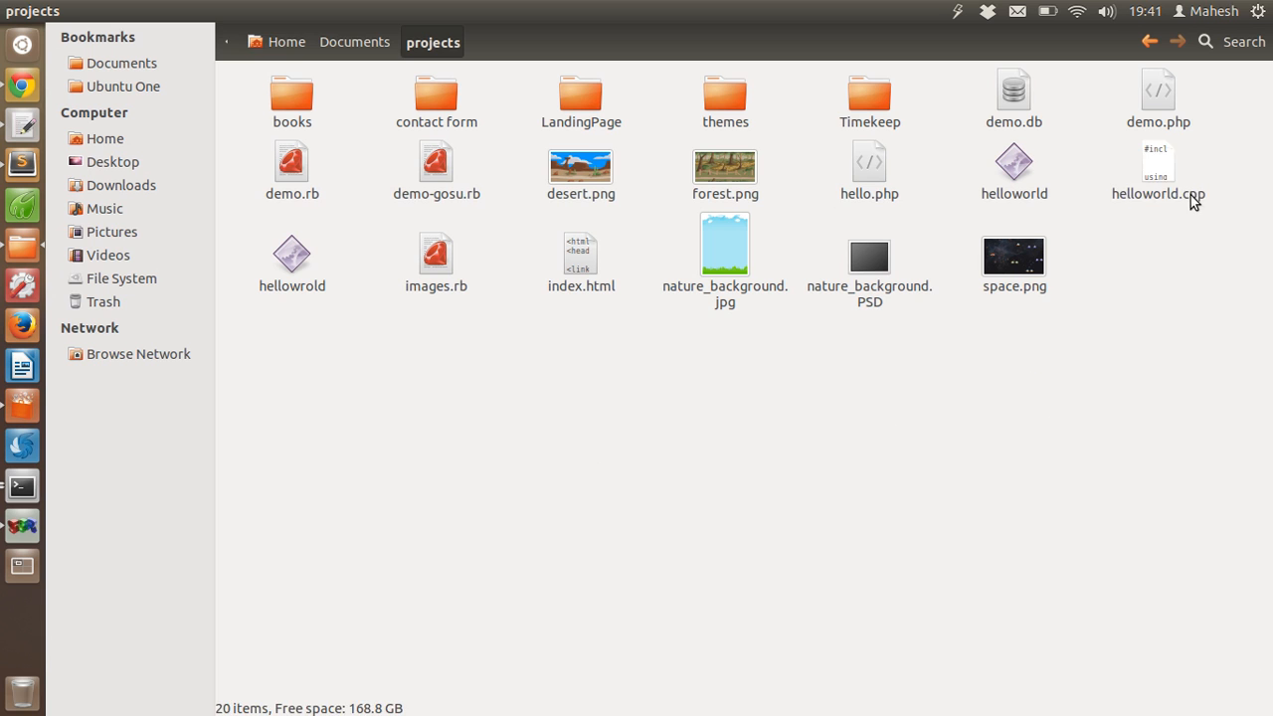
click(1014, 169)
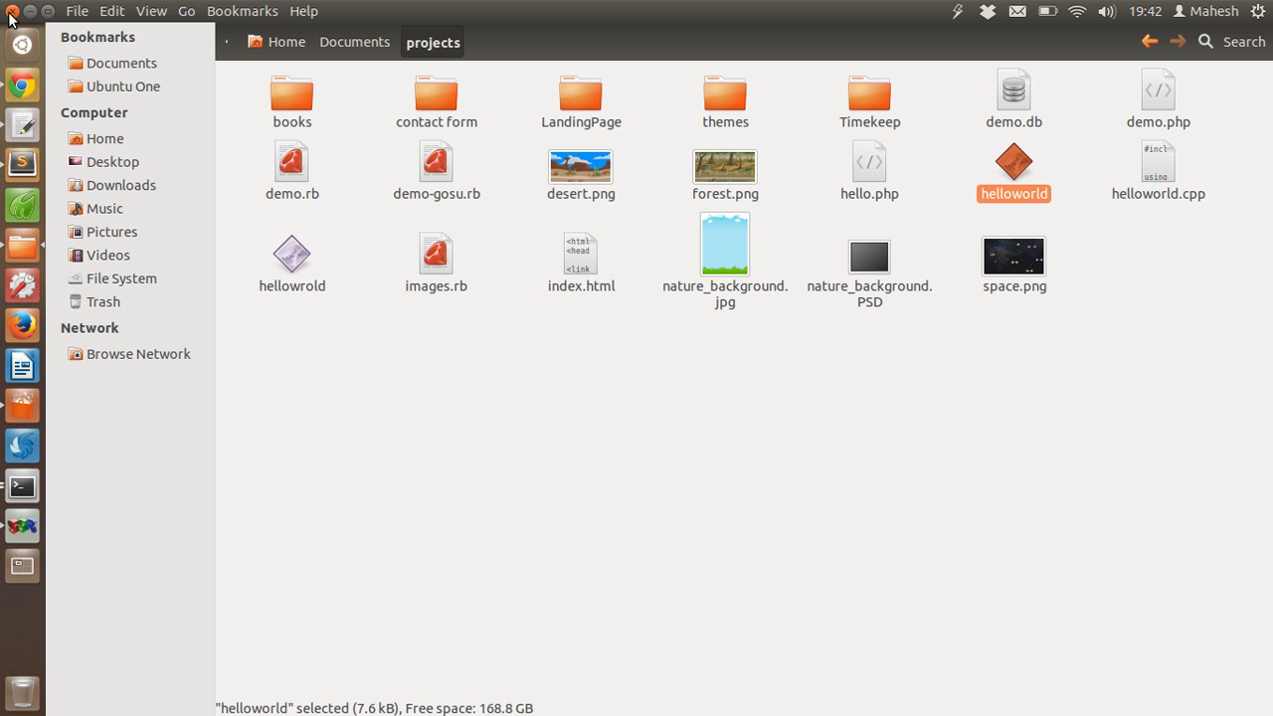
double_click(1158, 161)
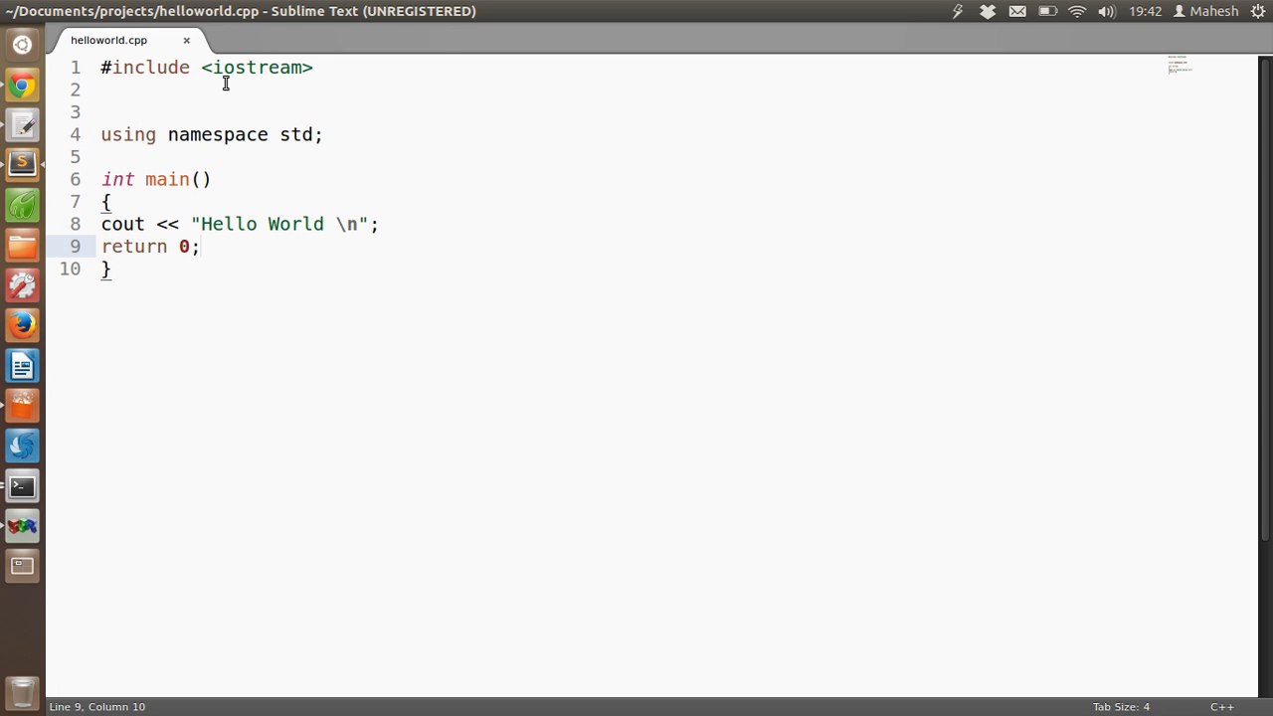
click(124, 90)
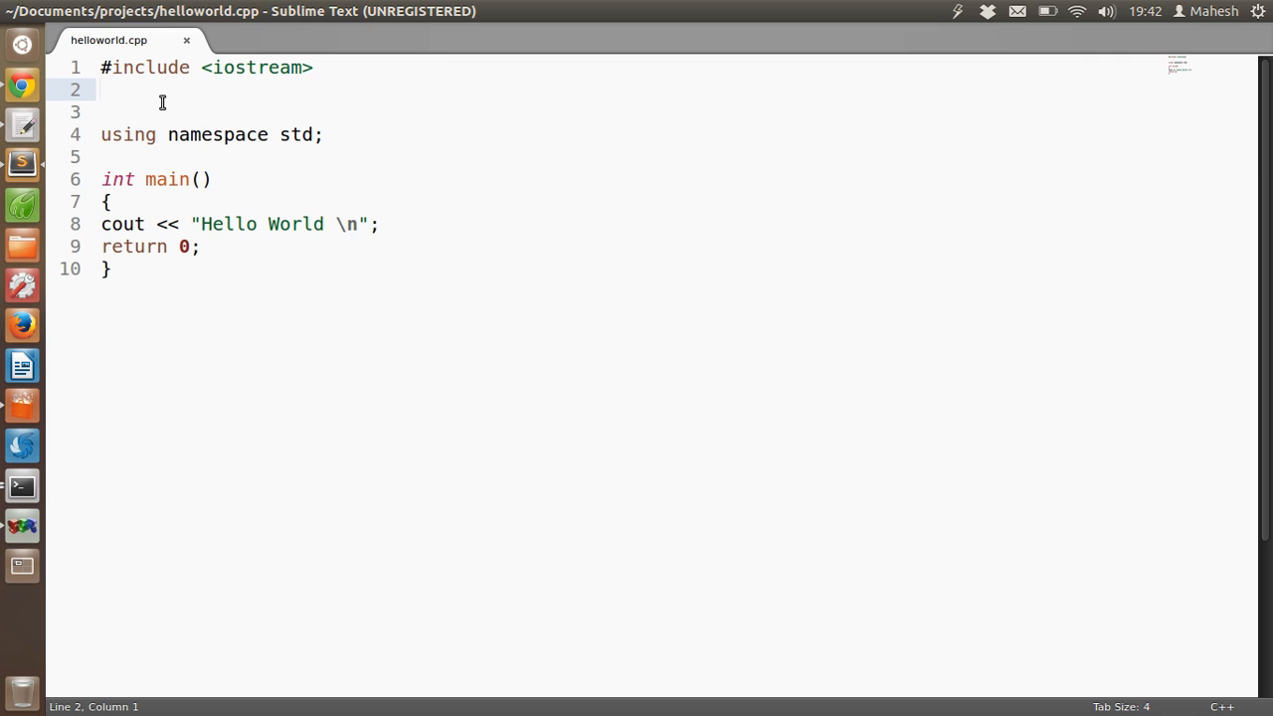
click(99, 90)
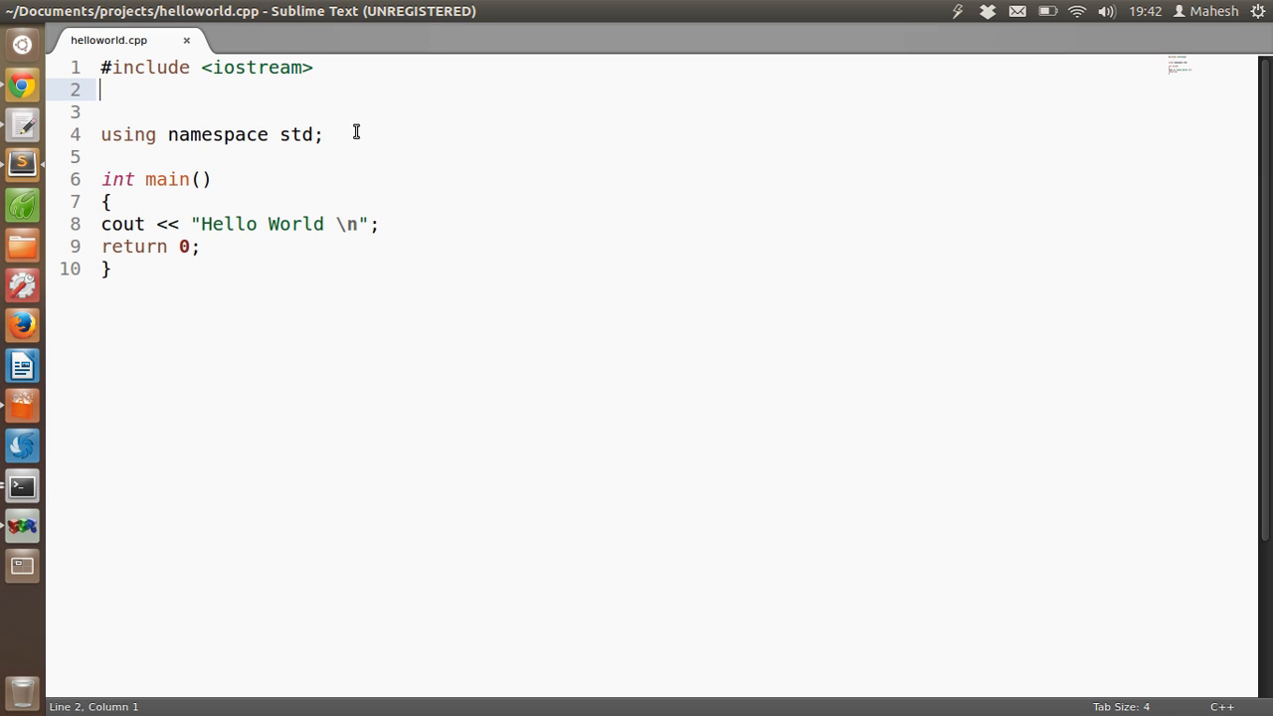
mouse_move(263, 169)
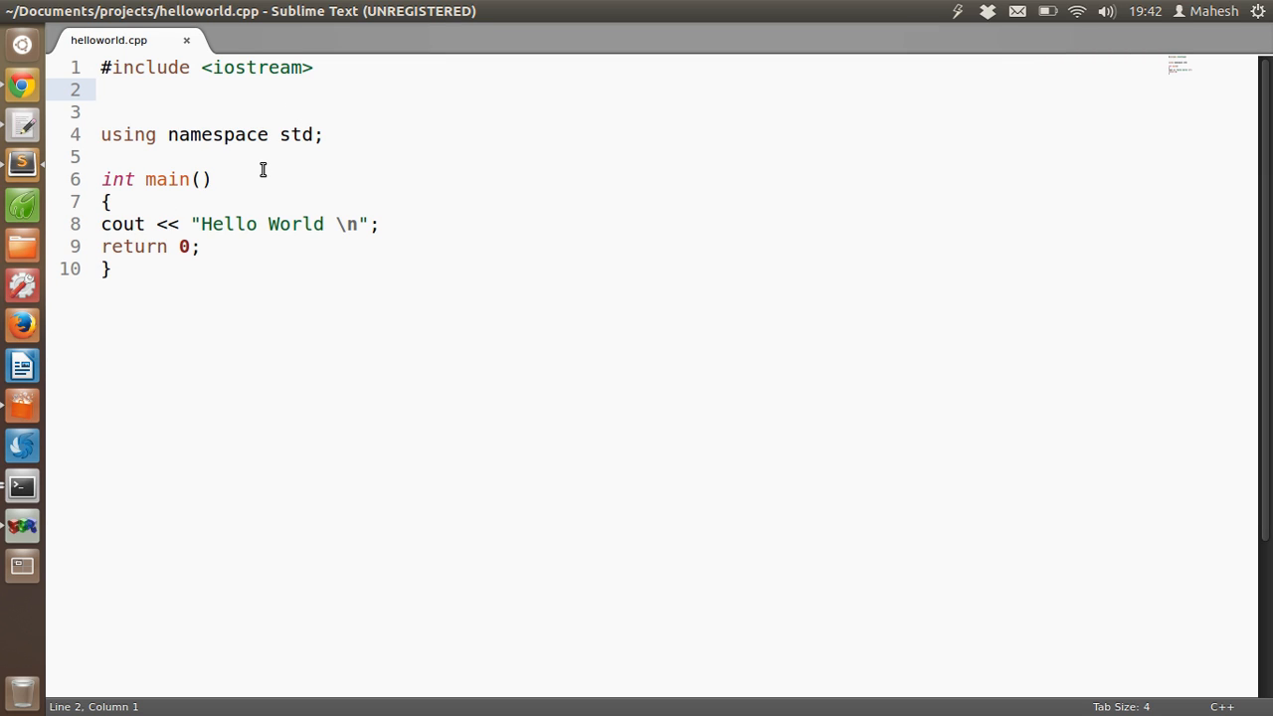
mouse_move(263, 150)
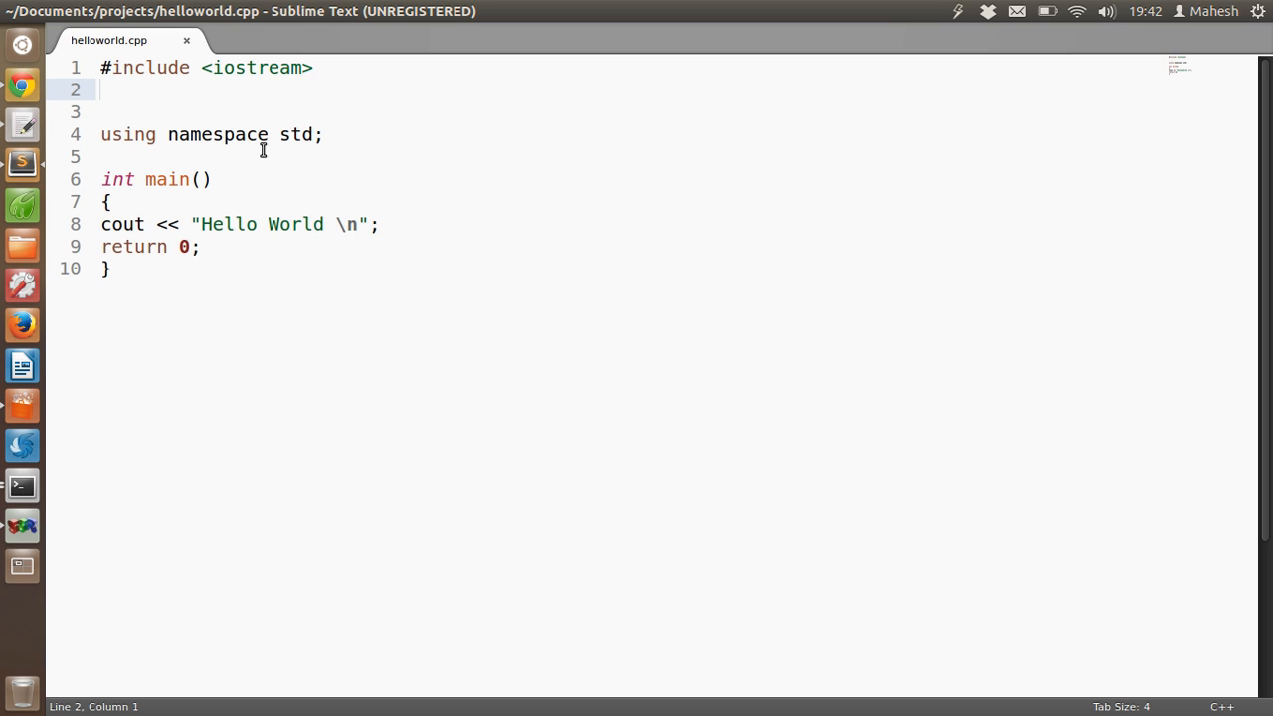
mouse_move(22, 486)
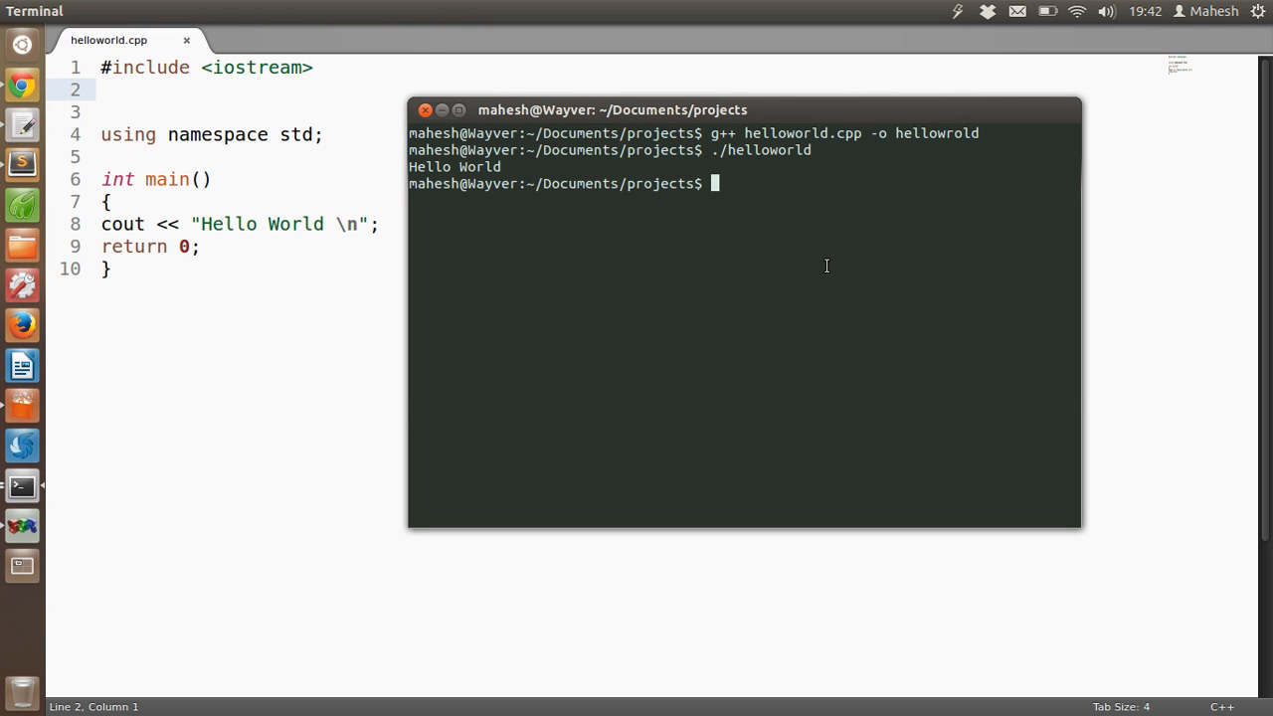
mouse_move(319, 147)
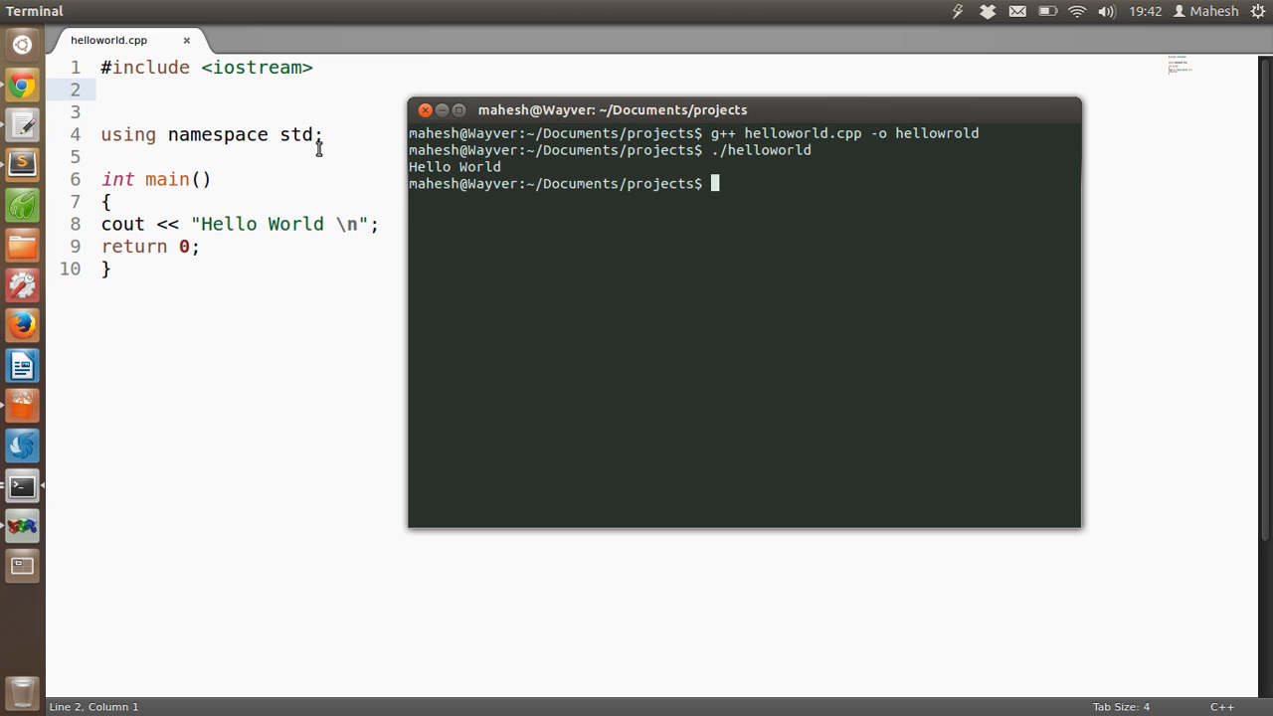